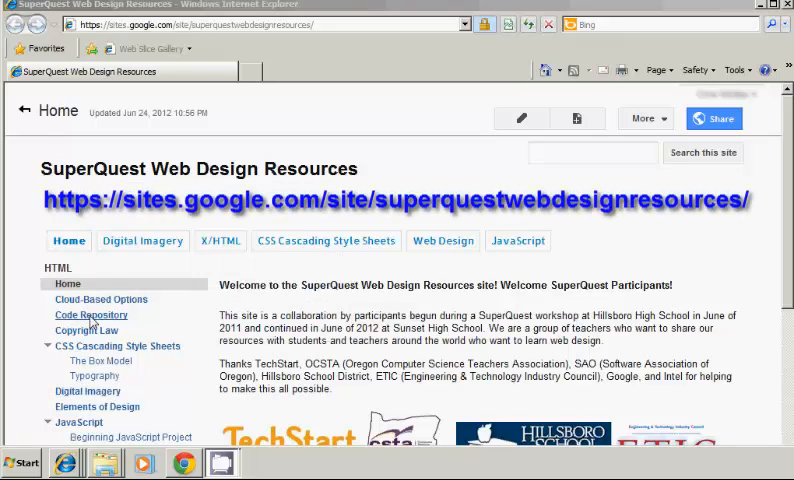
# Go to the Code Repository page and highlight the template.html file name.
pyautogui.click(90, 316)
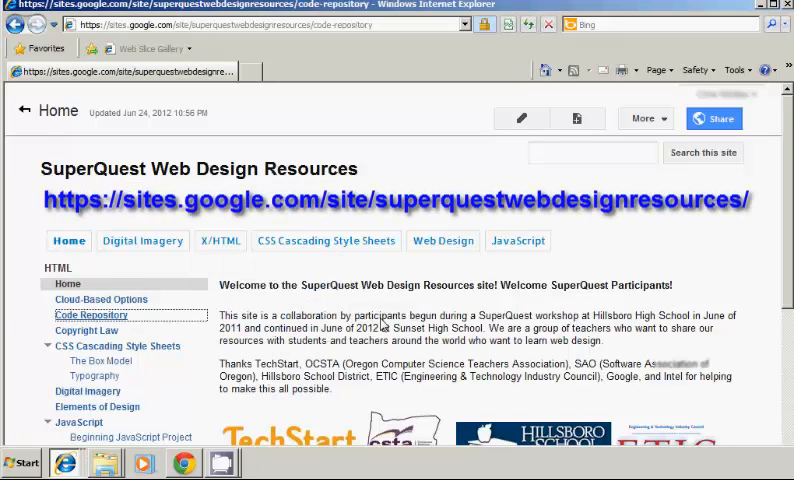
pyautogui.click(90, 316)
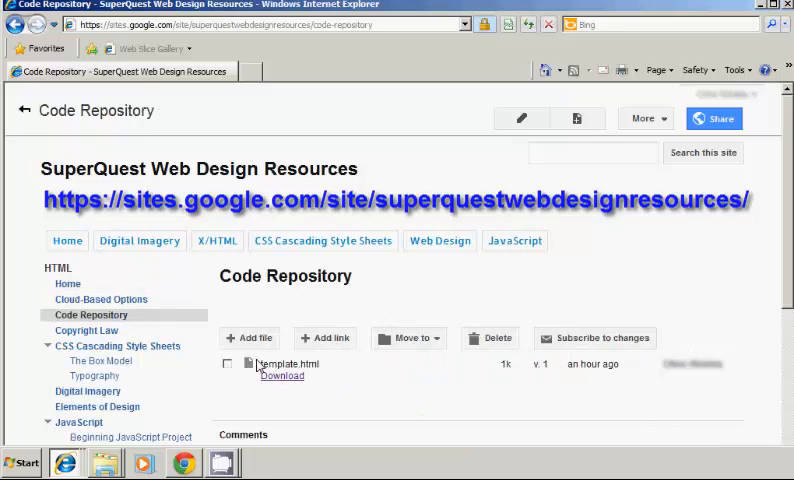
pyautogui.doubleClick(288, 364)
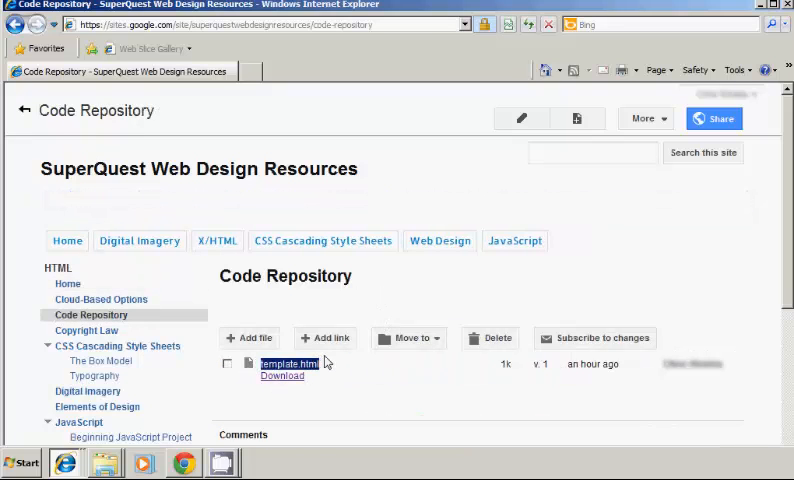
pyautogui.moveTo(324, 394)
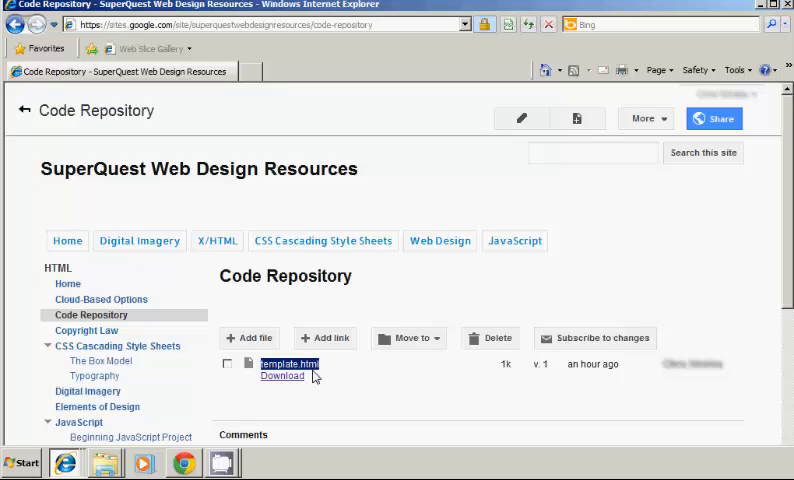
pyautogui.moveTo(312, 384)
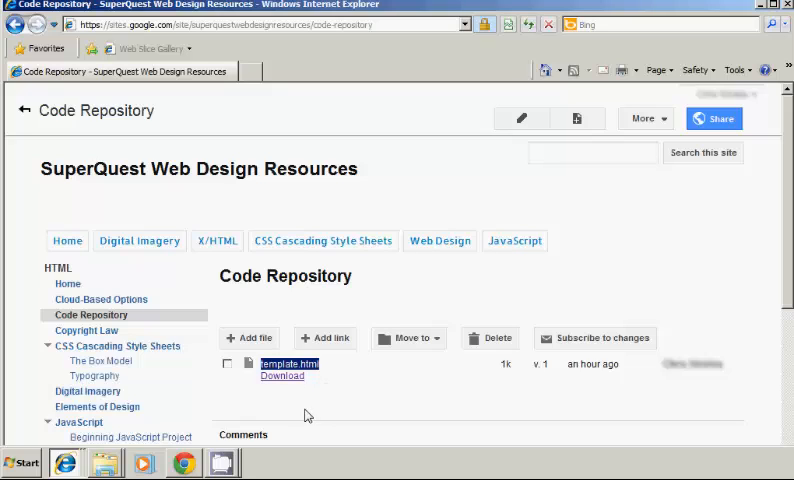
pyautogui.moveTo(350, 430)
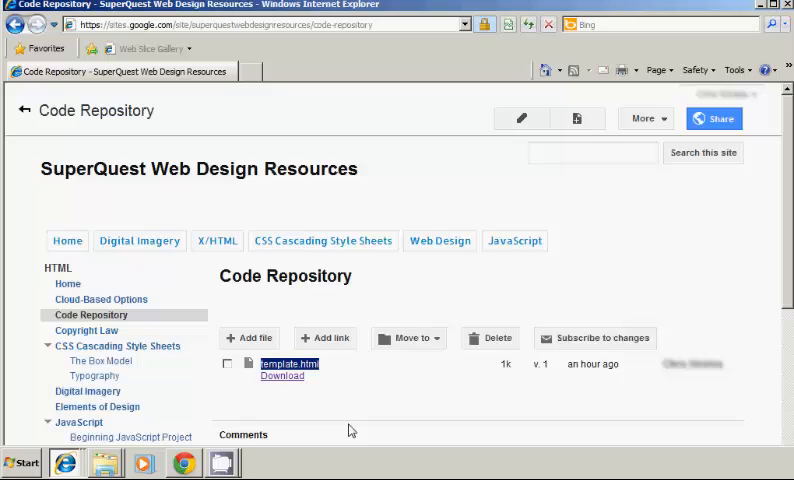
pyautogui.moveTo(336, 422)
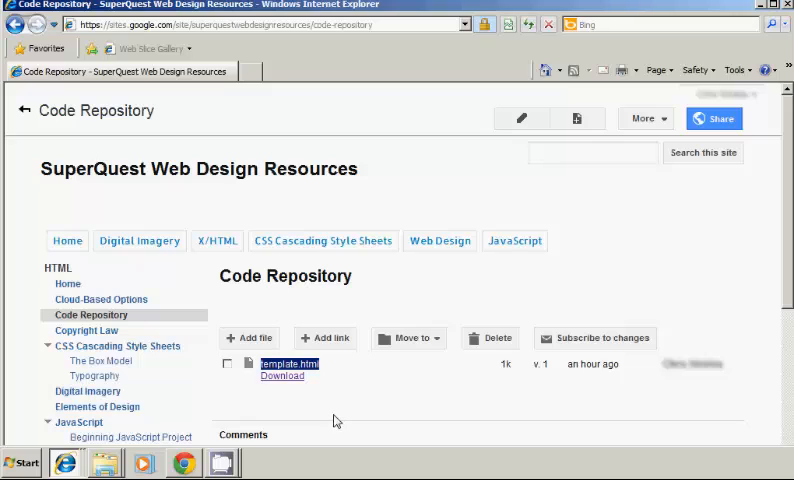
pyautogui.moveTo(358, 420)
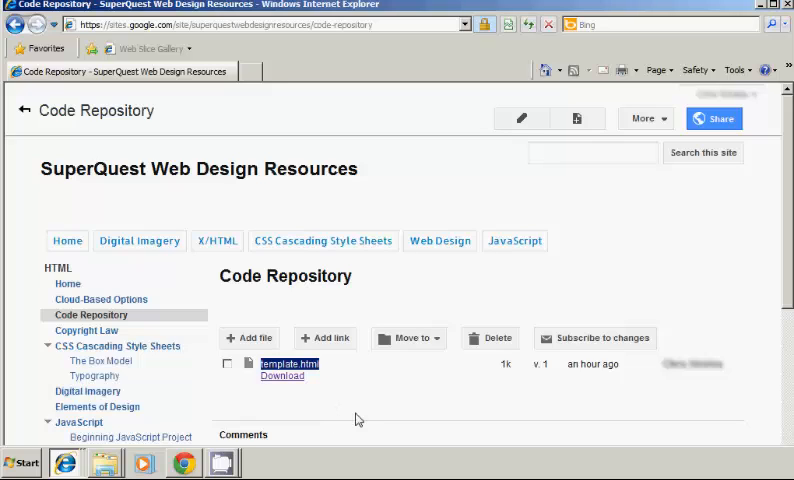
pyautogui.moveTo(360, 416)
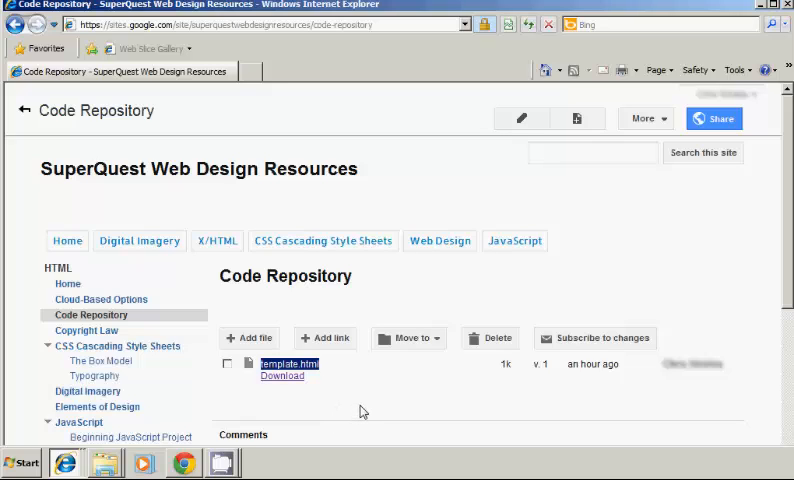
pyautogui.moveTo(316, 392)
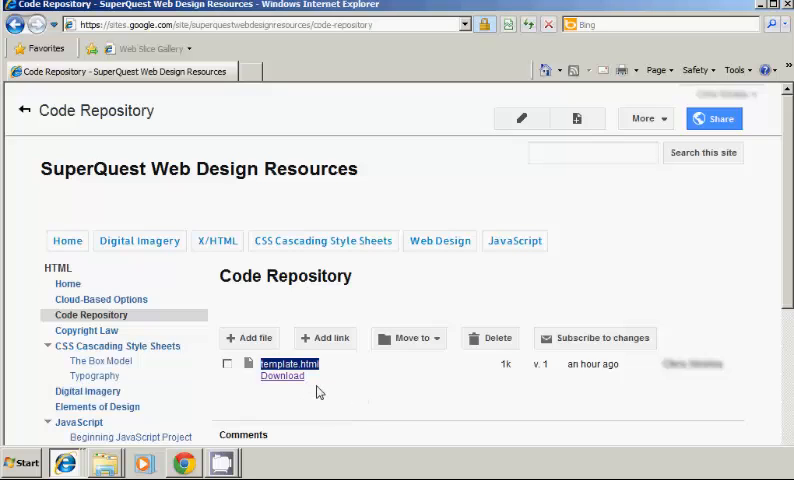
pyautogui.moveTo(312, 398)
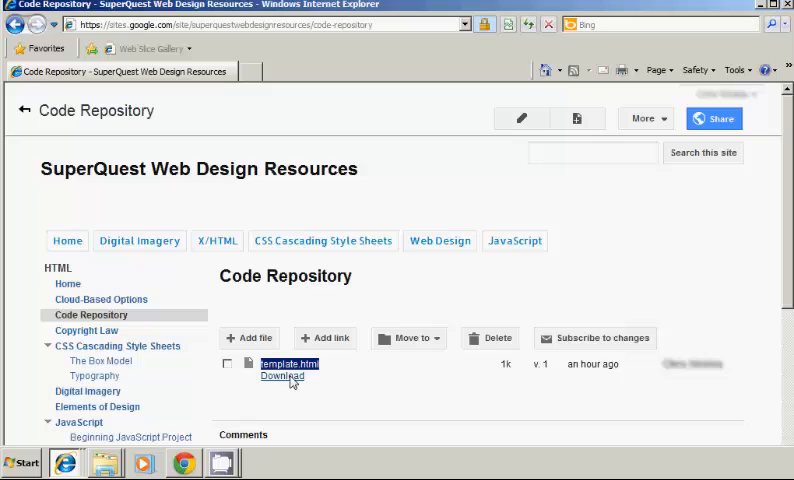
# Open the Web Page Work folder and preview the template page in Internet Explorer.
pyautogui.click(104, 464)
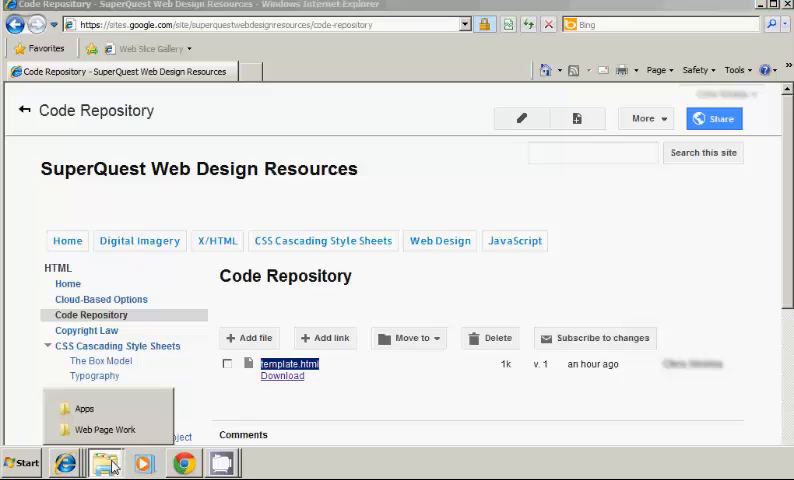
pyautogui.click(100, 428)
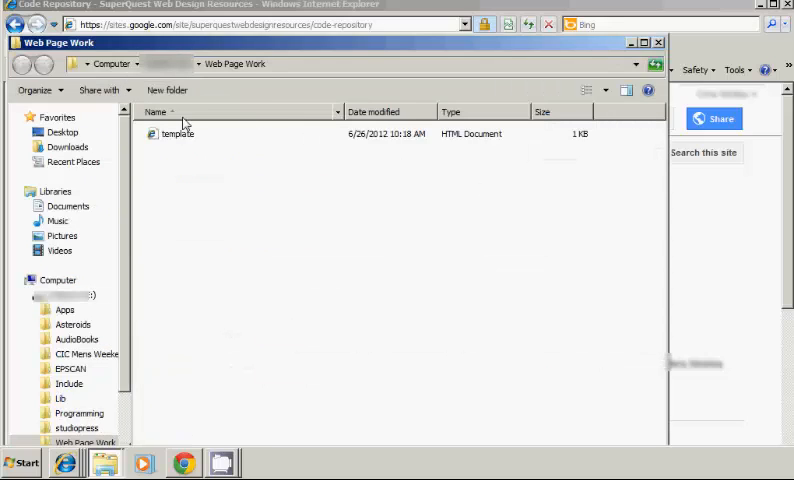
pyautogui.moveTo(160, 138)
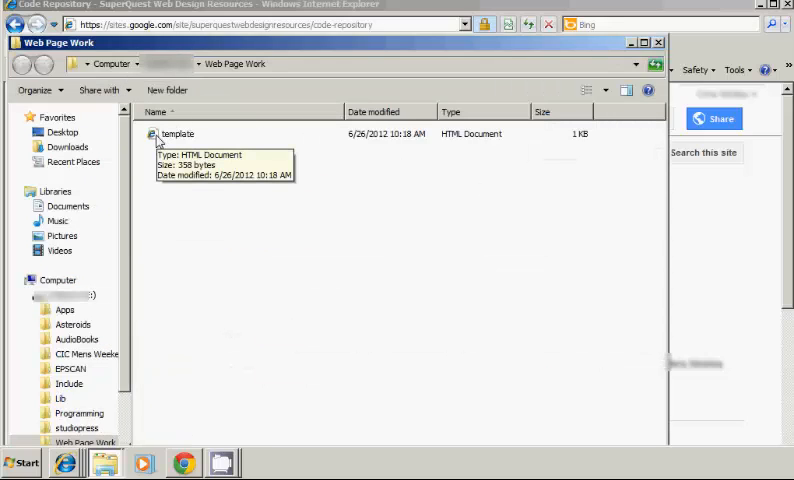
pyautogui.moveTo(138, 128)
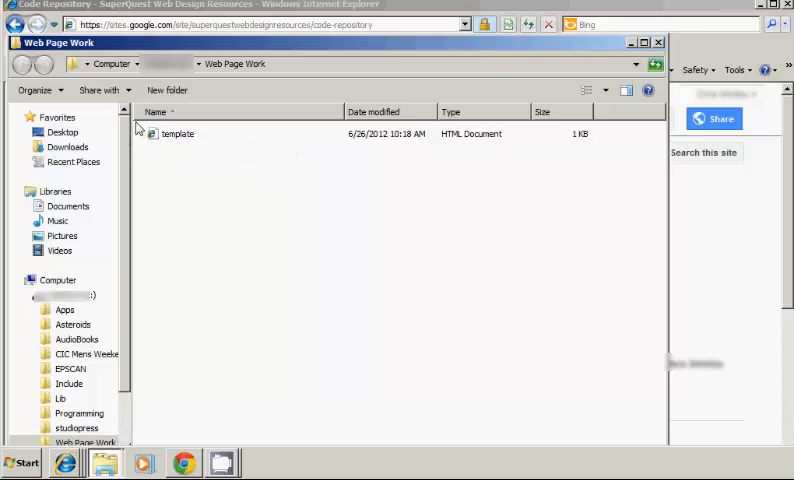
pyautogui.moveTo(170, 134)
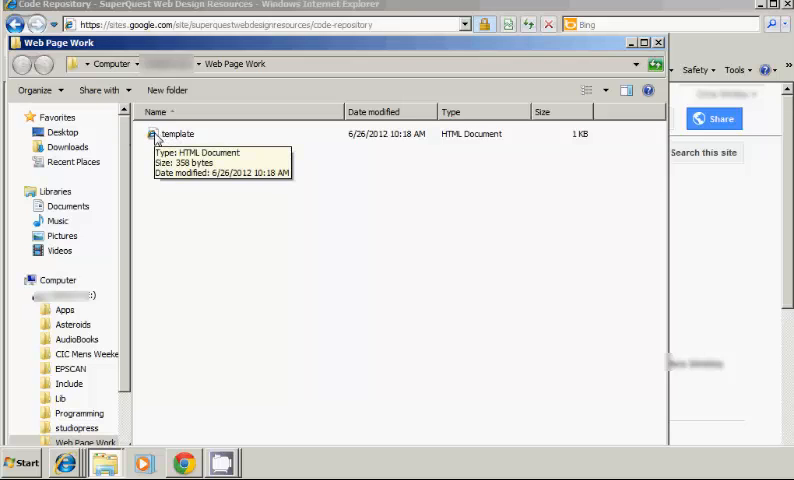
pyautogui.click(176, 132)
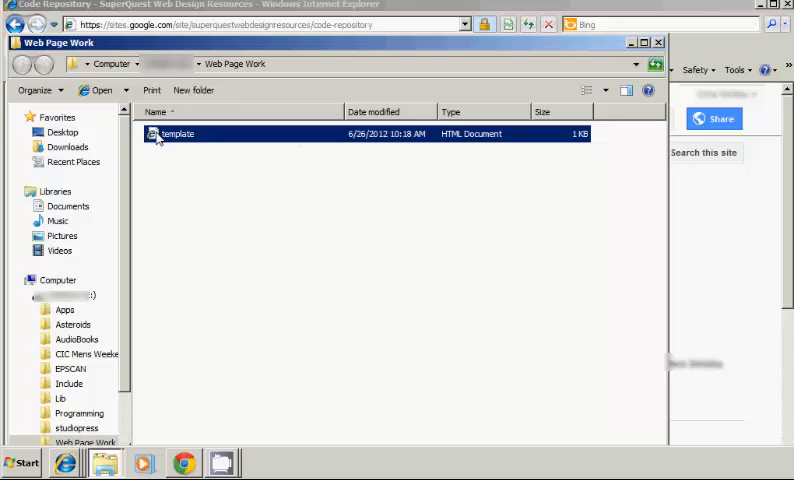
pyautogui.doubleClick(176, 132)
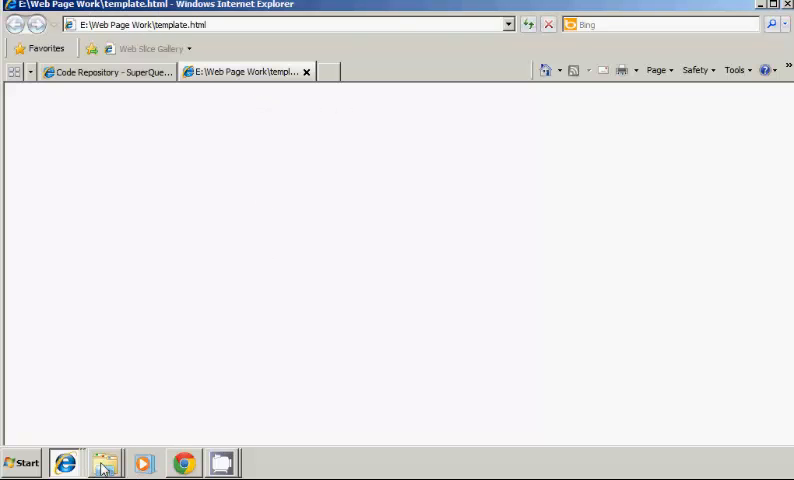
# Return to the Web Page Work folder and bring up the template file's context menu.
pyautogui.click(104, 464)
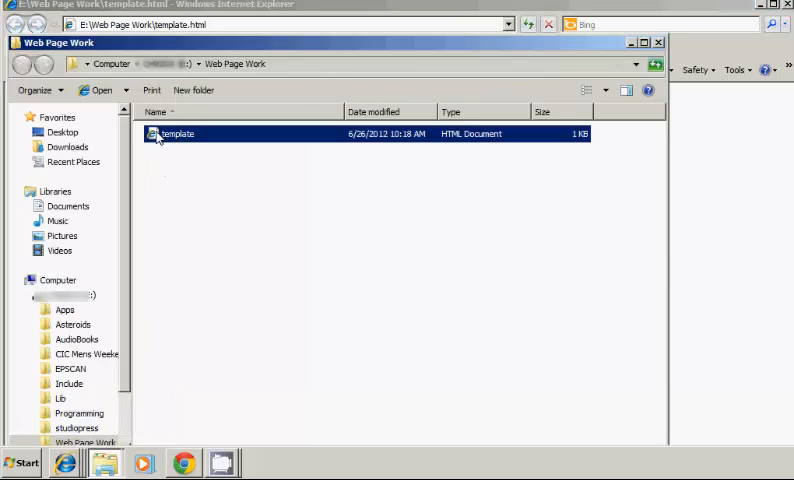
pyautogui.rightClick(176, 132)
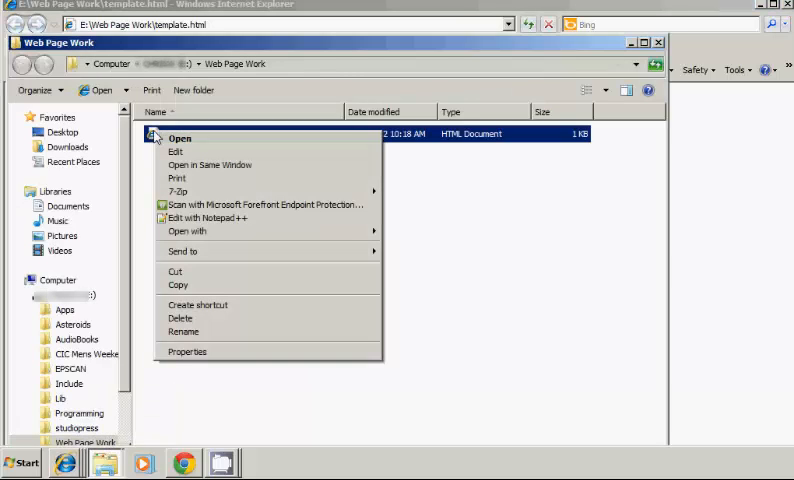
pyautogui.moveTo(260, 204)
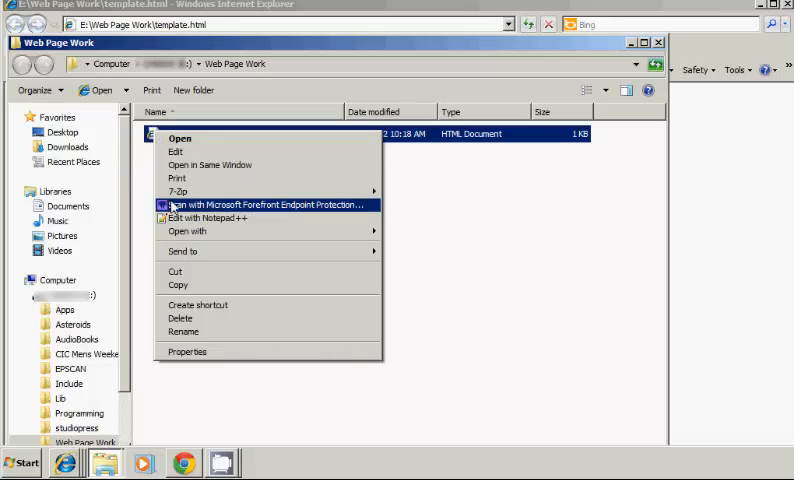
pyautogui.moveTo(204, 218)
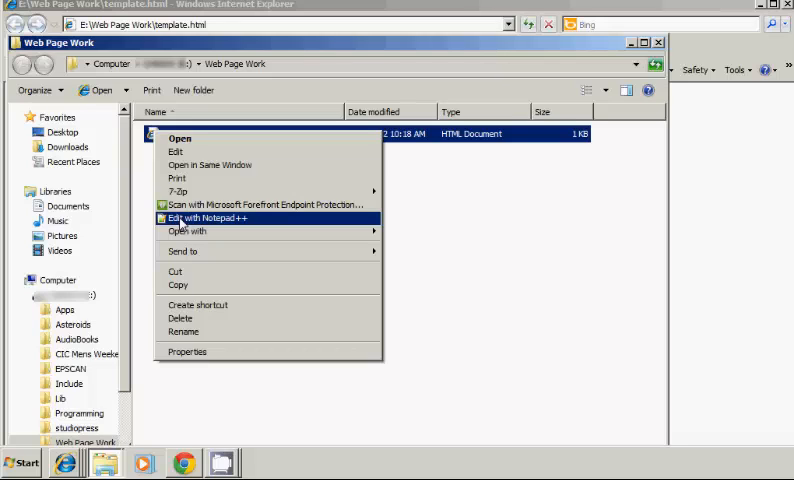
# Open template.html for editing in Notepad++ via Edit with Notepad++.
pyautogui.click(208, 218)
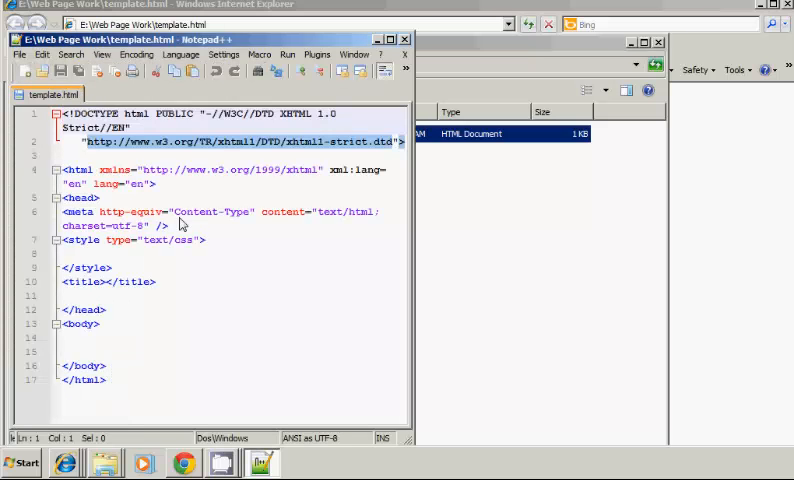
pyautogui.moveTo(326, 268)
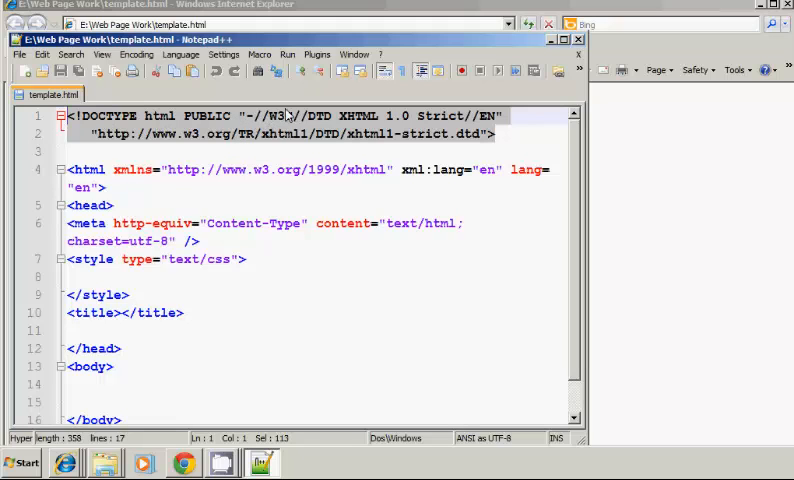
pyautogui.moveTo(502, 138)
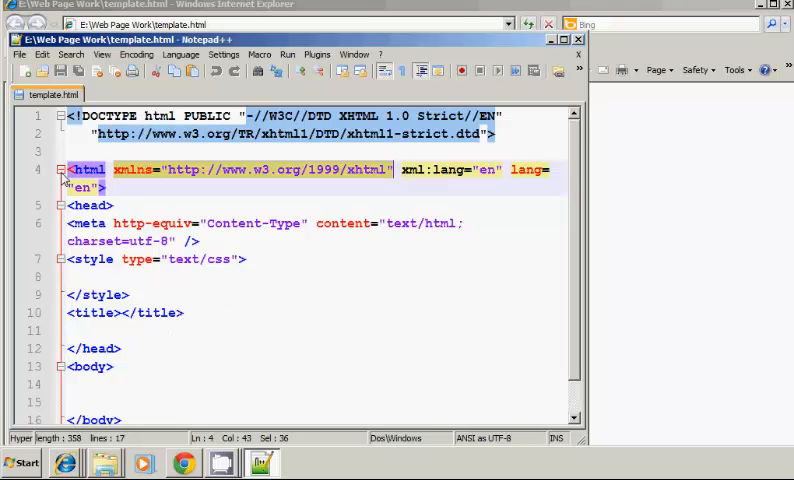
pyautogui.click(60, 168)
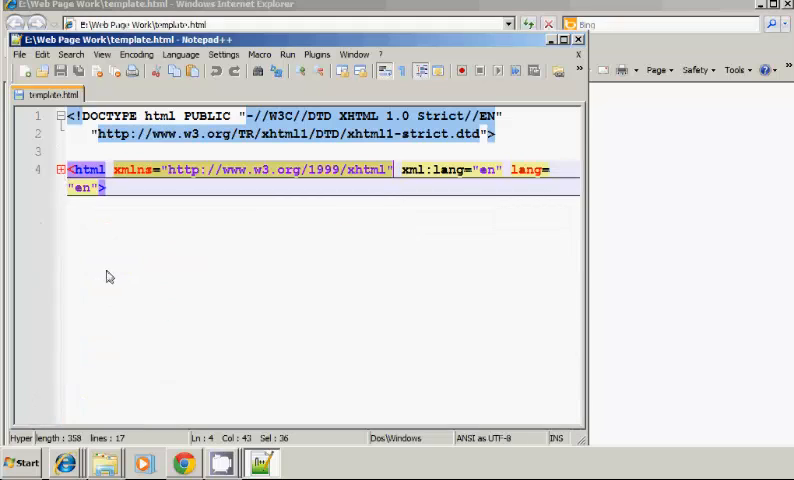
pyautogui.moveTo(56, 184)
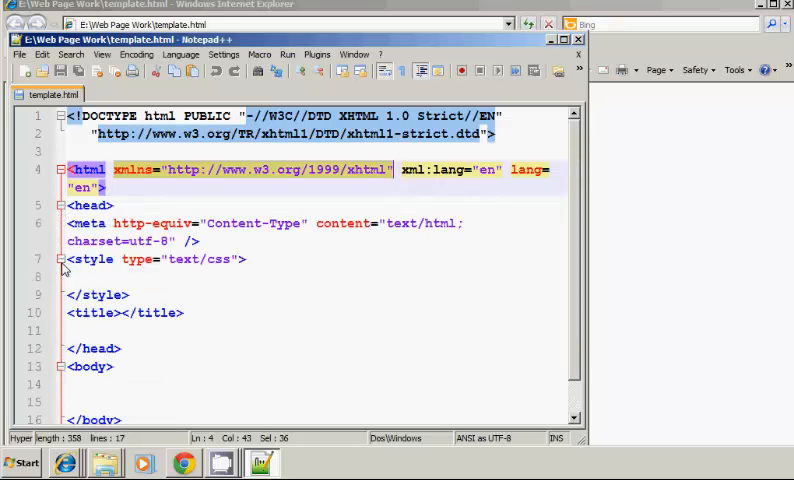
pyautogui.moveTo(380, 316)
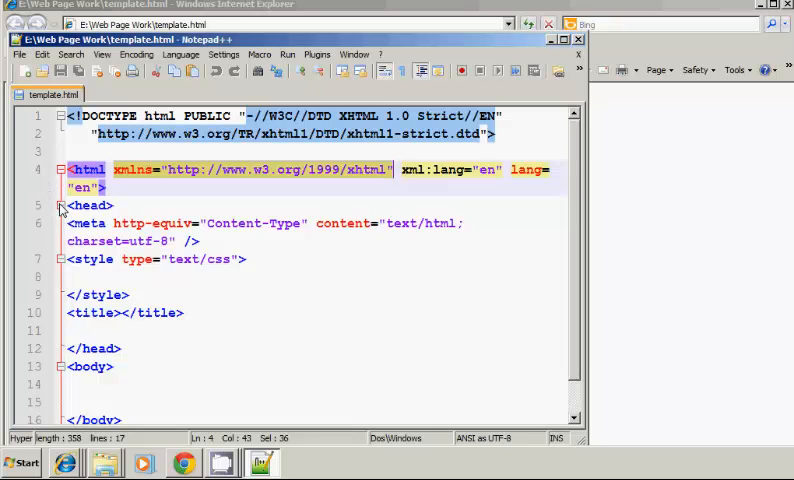
pyautogui.click(60, 204)
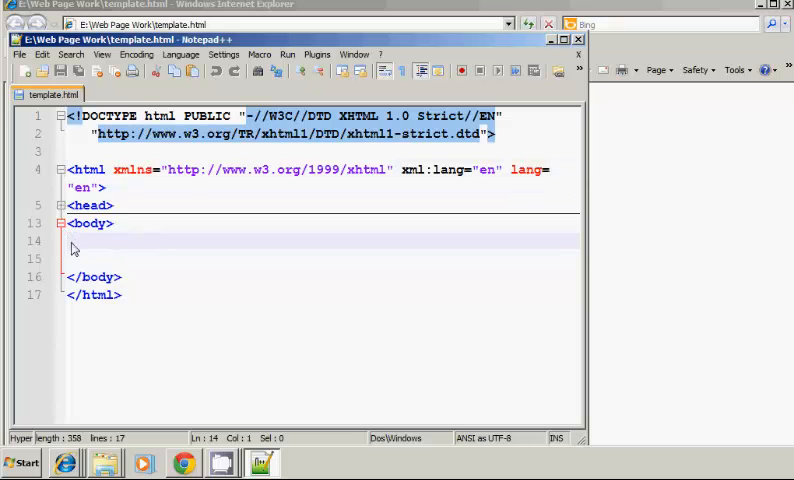
pyautogui.click(60, 204)
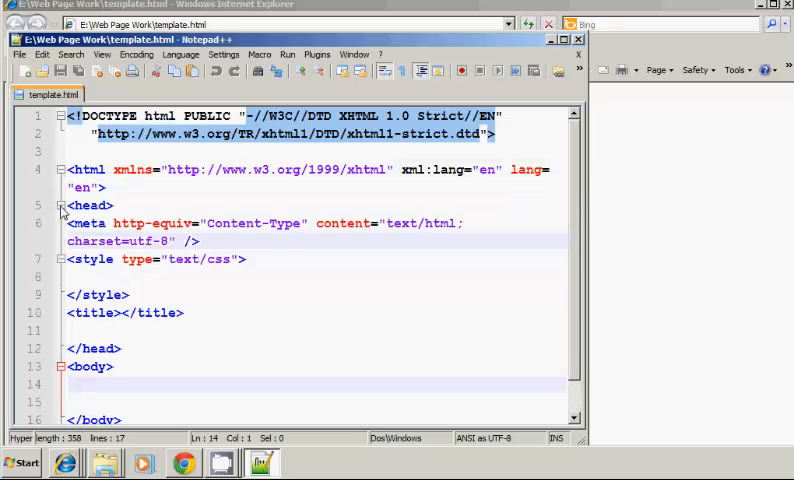
# Complete the title text 'My Biography' and move to the empty line inside the body.
pyautogui.click(128, 312)
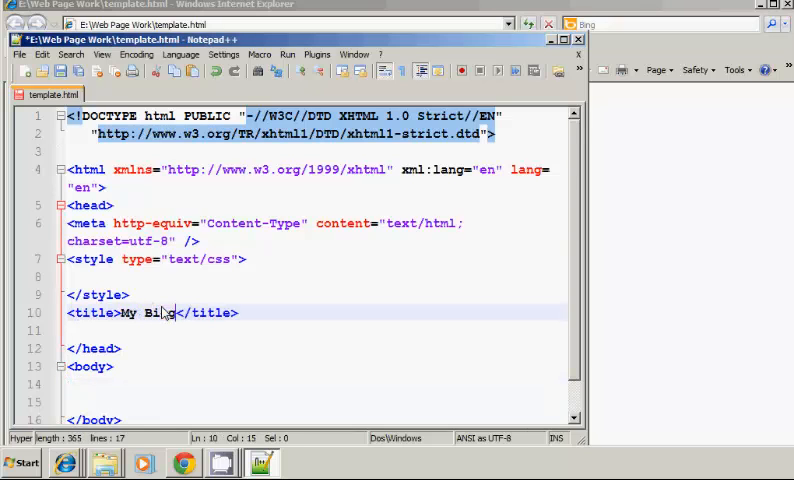
pyautogui.write('ography')
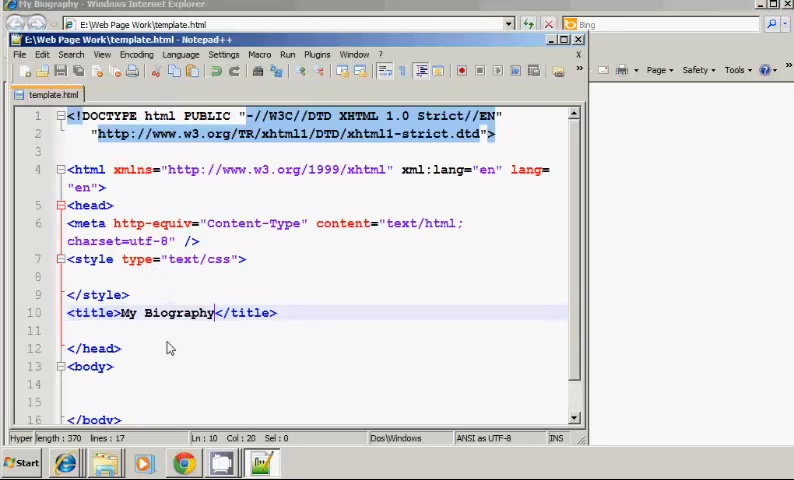
pyautogui.click(136, 384)
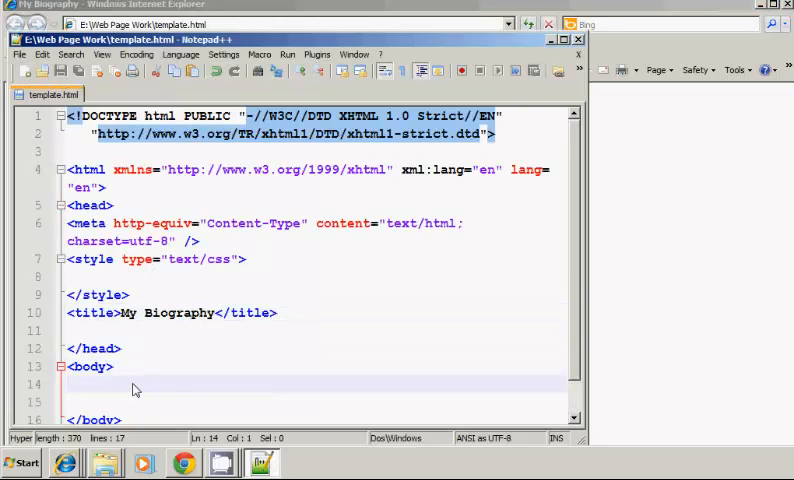
pyautogui.scroll(-3)
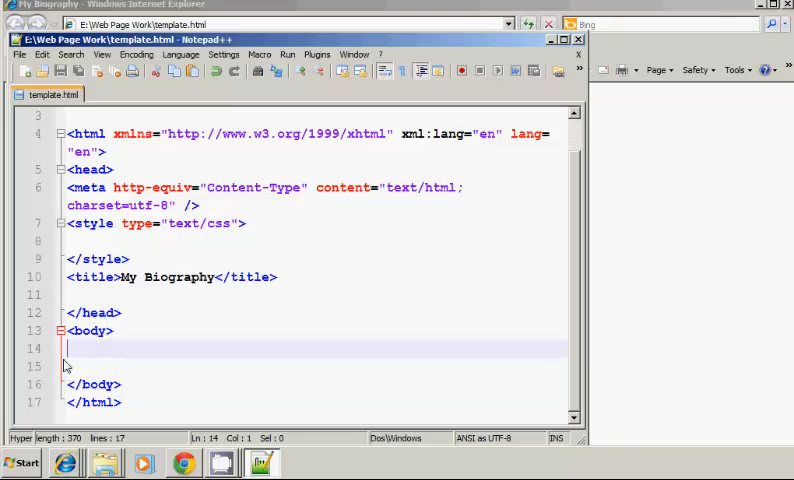
# Write an h1 heading in the body reading the author's name followed by 'Biography'.
pyautogui.write('<h1></h1>')
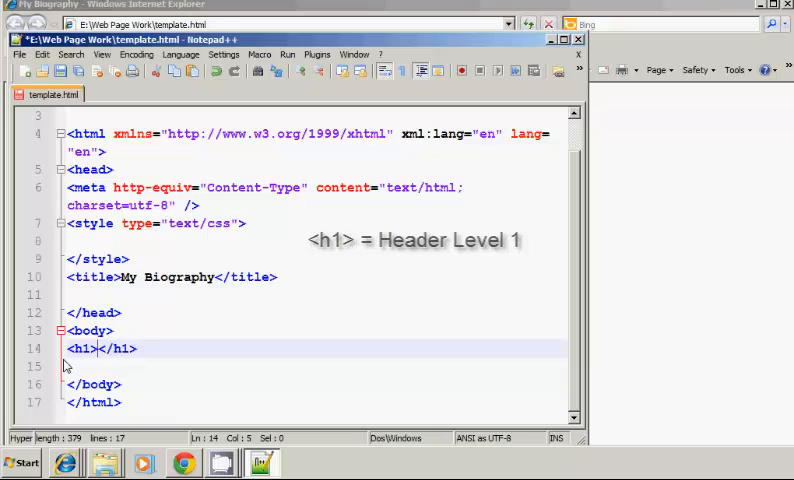
pyautogui.write('My Biog')
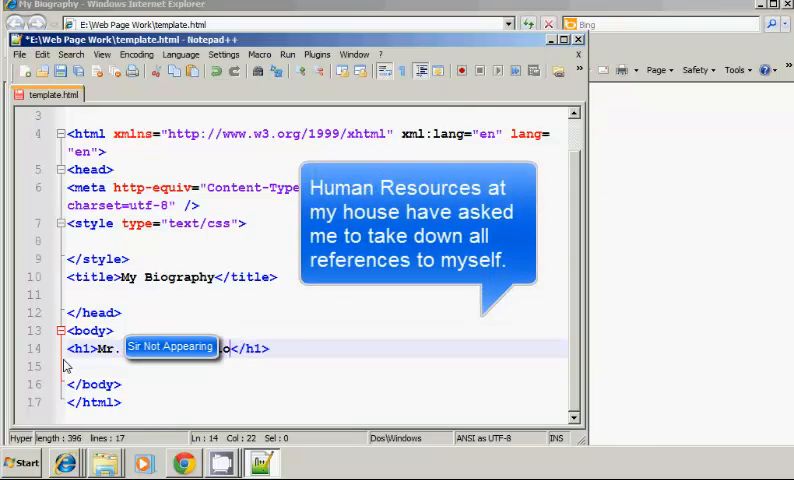
pyautogui.write('graphy')
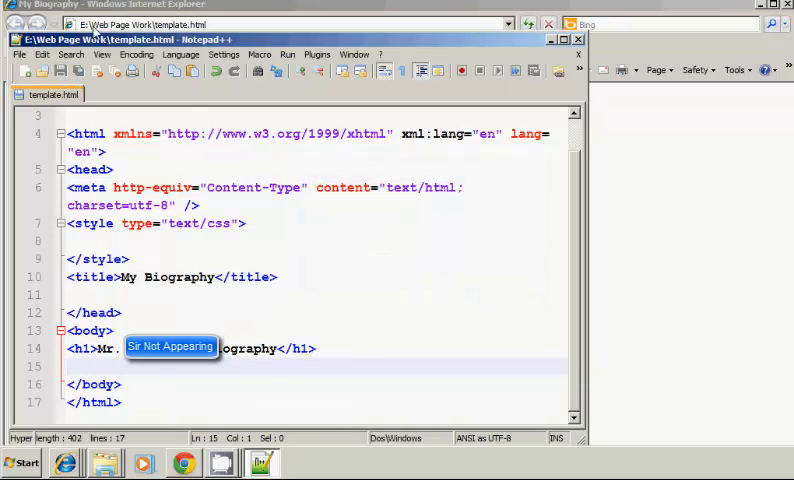
pyautogui.moveTo(296, 112)
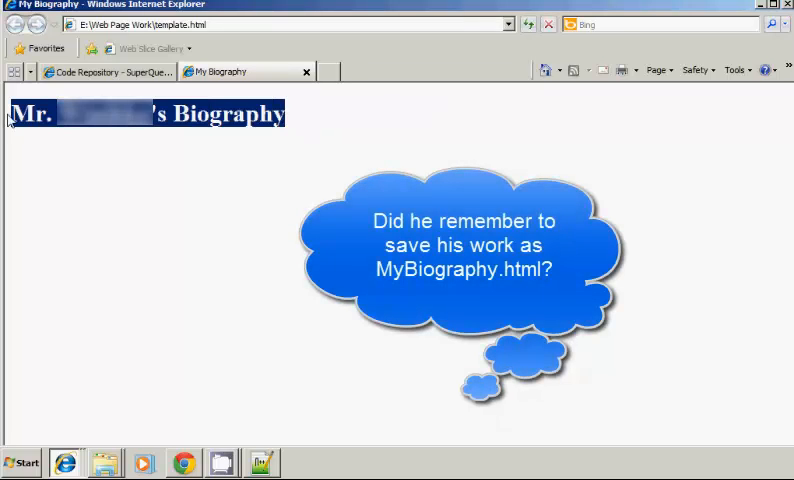
pyautogui.moveTo(260, 264)
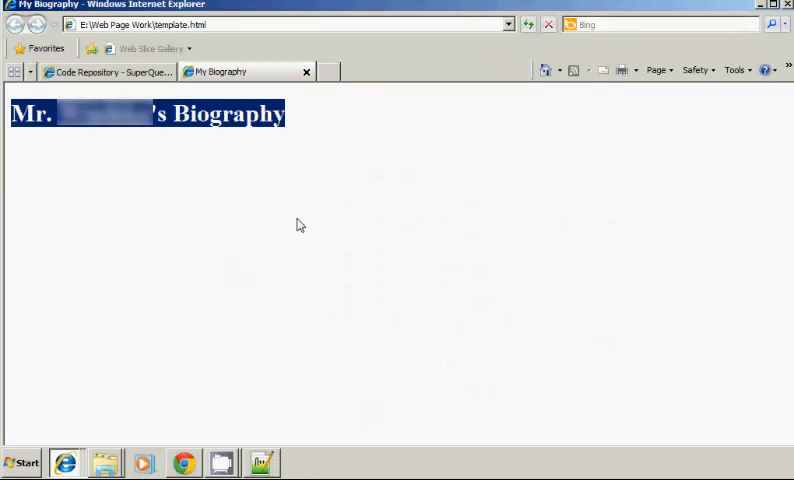
pyautogui.moveTo(284, 216)
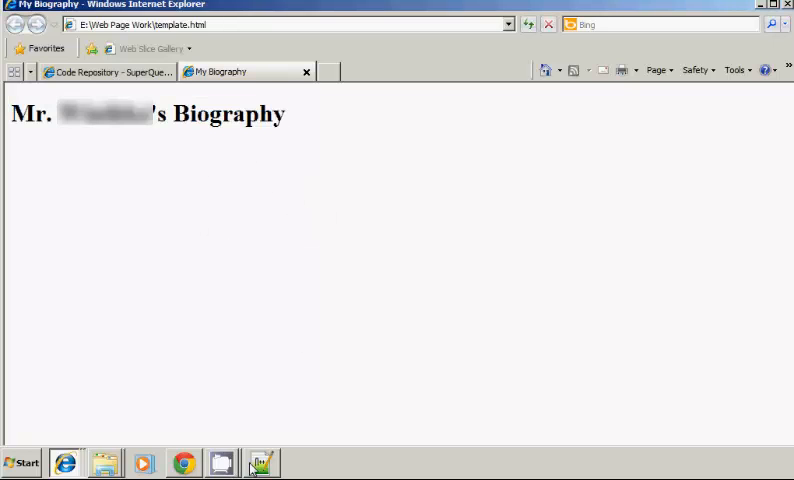
# Write <h2>Family Background</h2> on the line below the h1 heading.
pyautogui.click(260, 464)
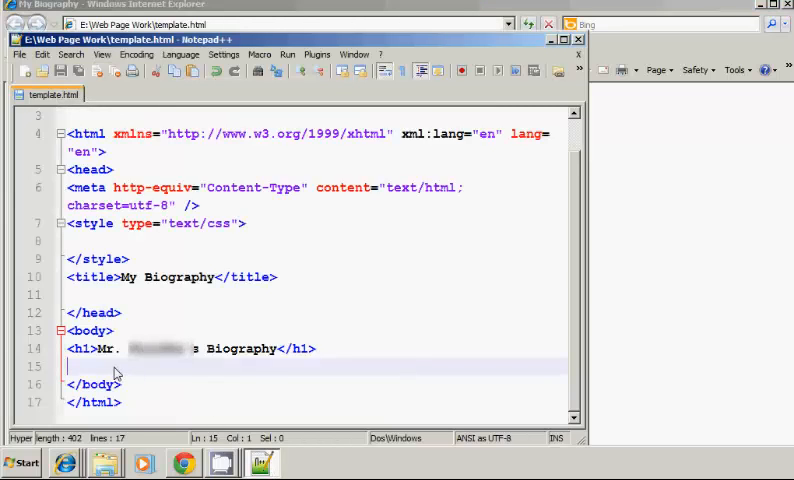
pyautogui.write('<h2><')
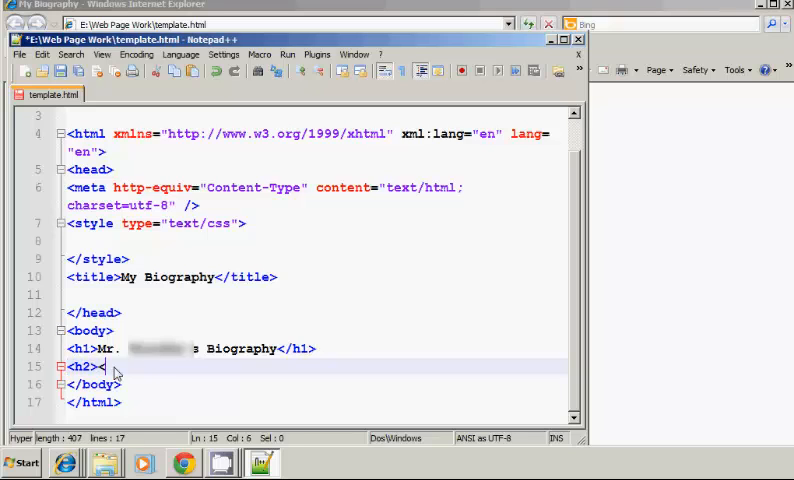
pyautogui.write('</h2>')
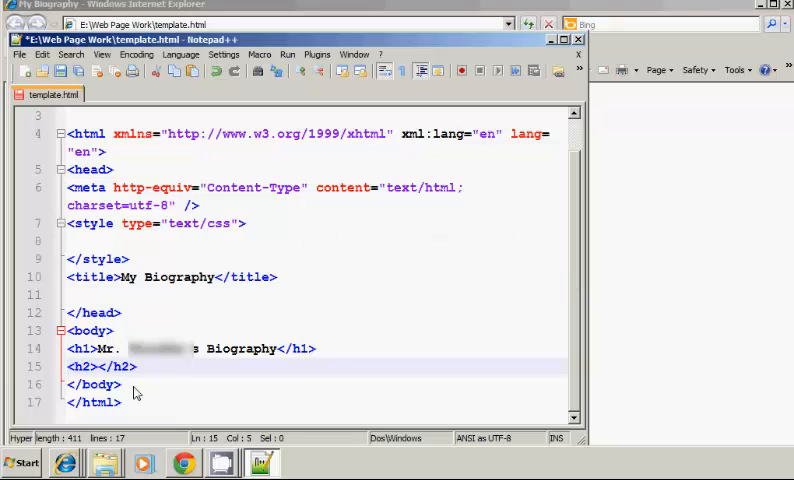
pyautogui.write('Family Bac')
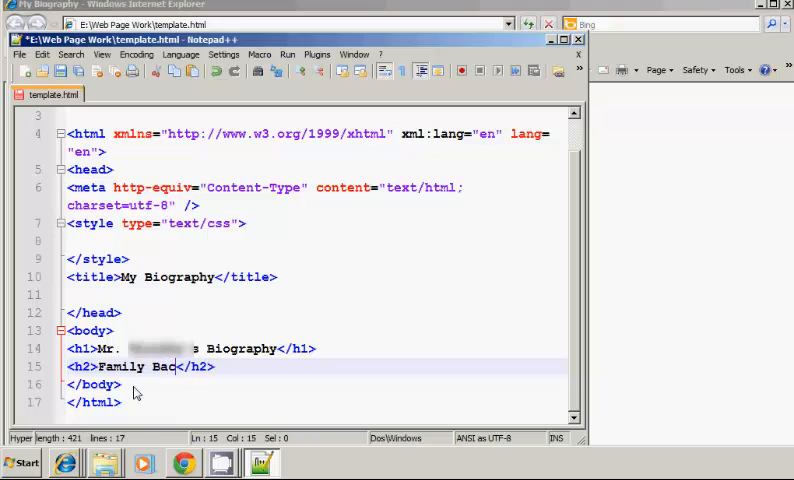
pyautogui.write('kground')
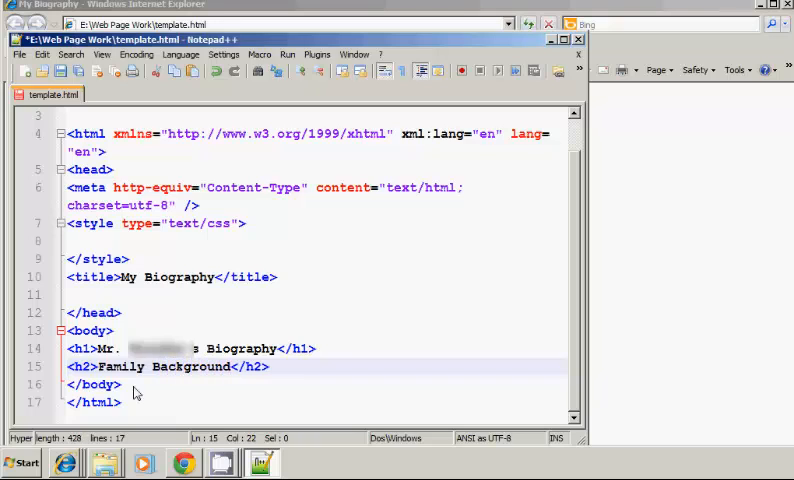
pyautogui.click(270, 368)
pyautogui.write('<')
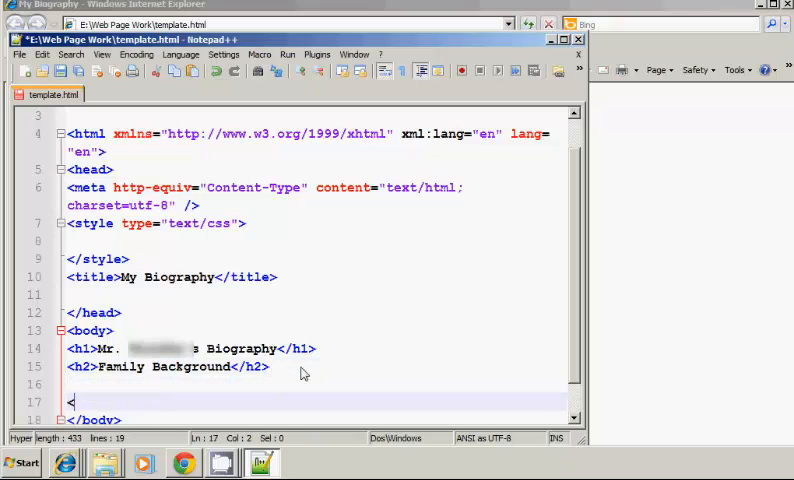
# Write <h2>Education</h2> below Family Background and point out its tags and text.
pyautogui.write('h2>Edu')
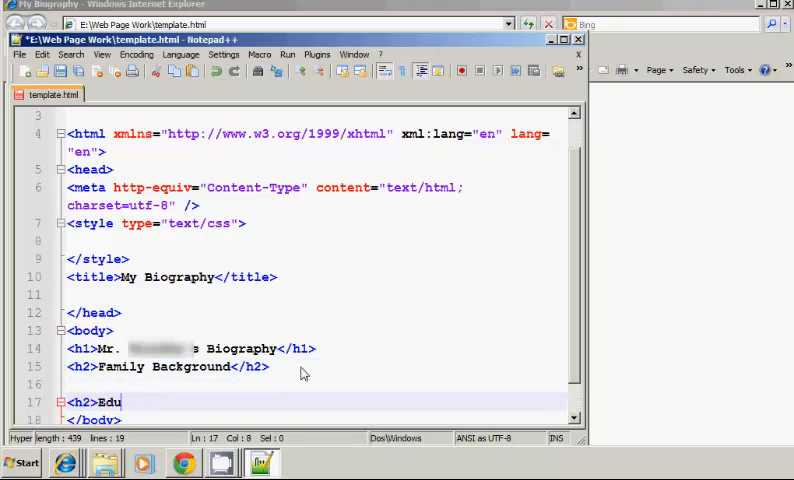
pyautogui.write('cation</h2>')
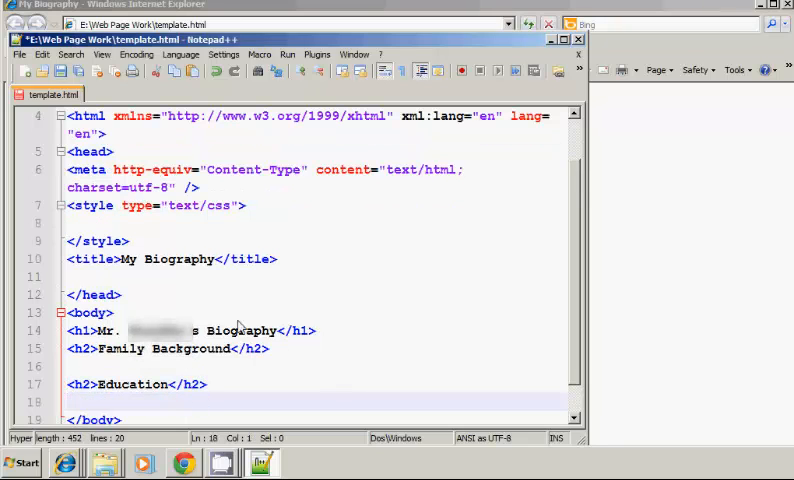
pyautogui.moveTo(60, 72)
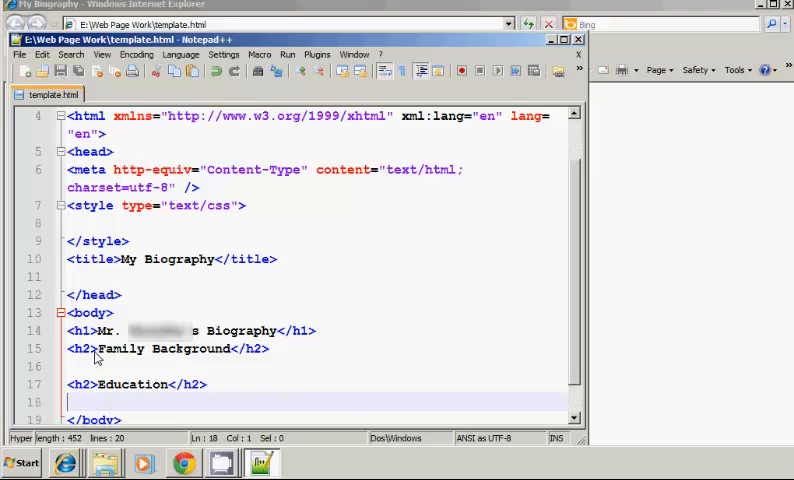
pyautogui.moveTo(100, 390)
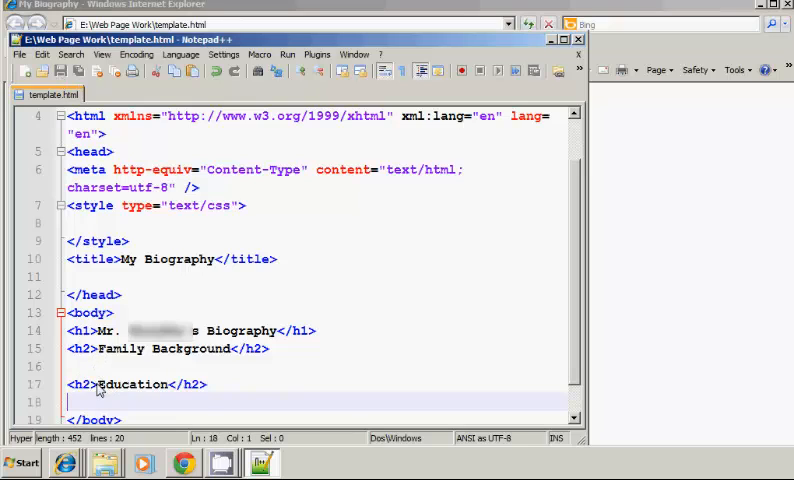
pyautogui.click(62, 384)
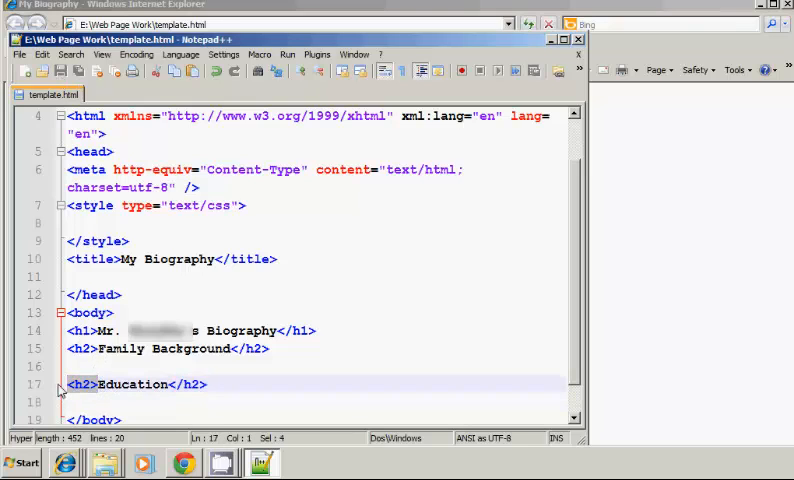
pyautogui.click(208, 384)
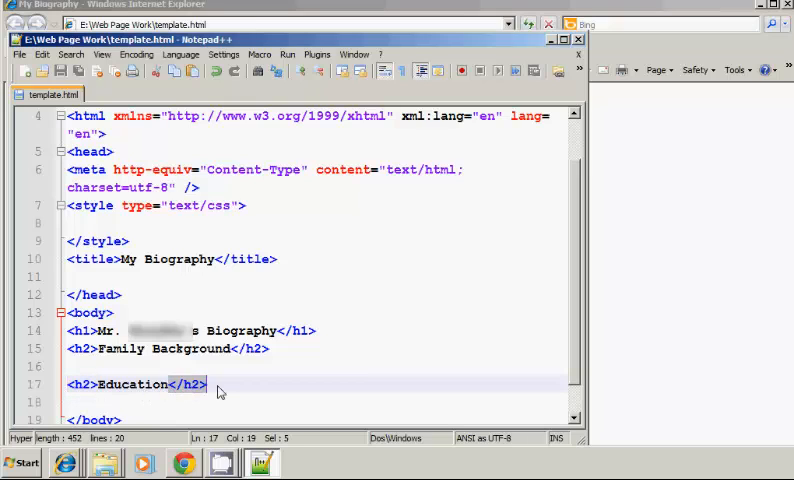
pyautogui.moveTo(102, 392)
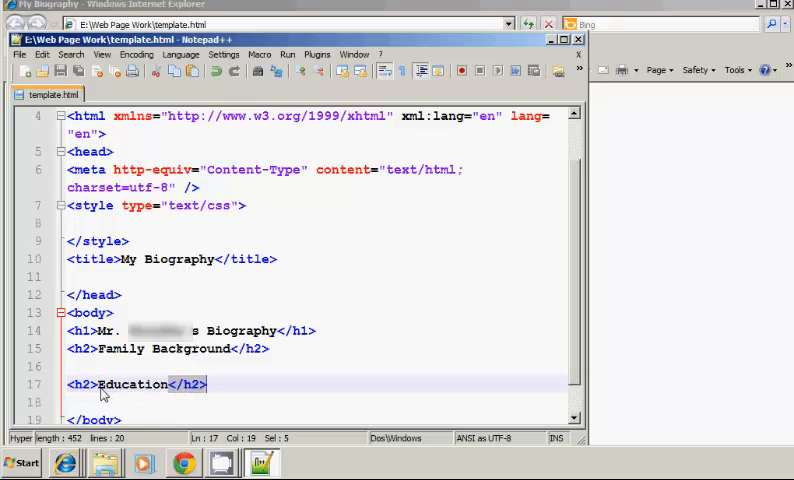
pyautogui.doubleClick(130, 384)
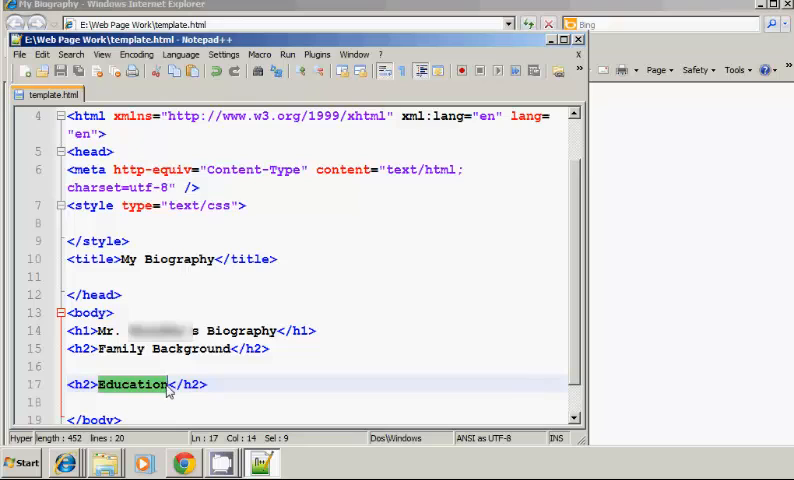
pyautogui.moveTo(158, 390)
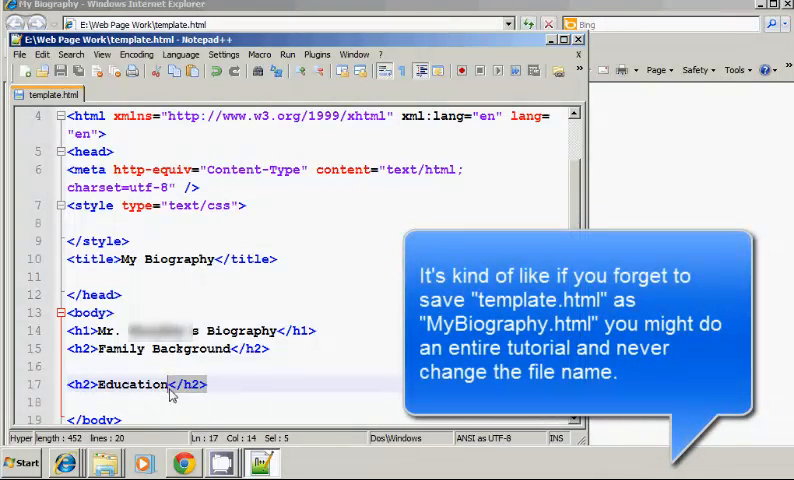
pyautogui.moveTo(168, 376)
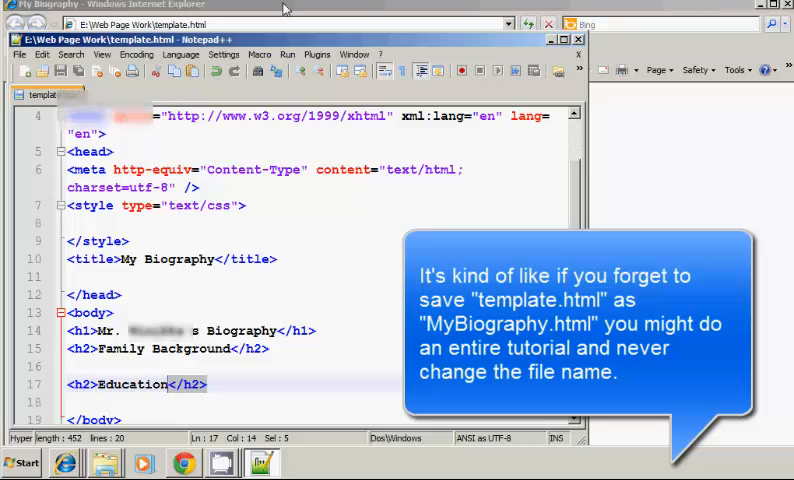
pyautogui.click(528, 24)
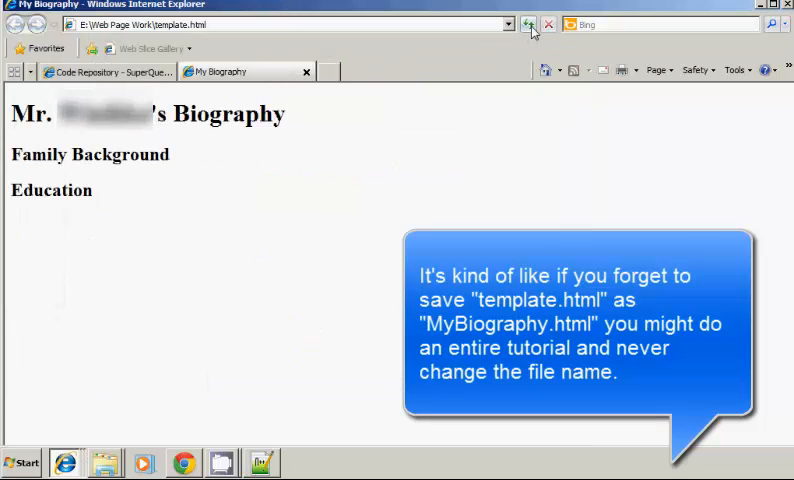
pyautogui.click(260, 462)
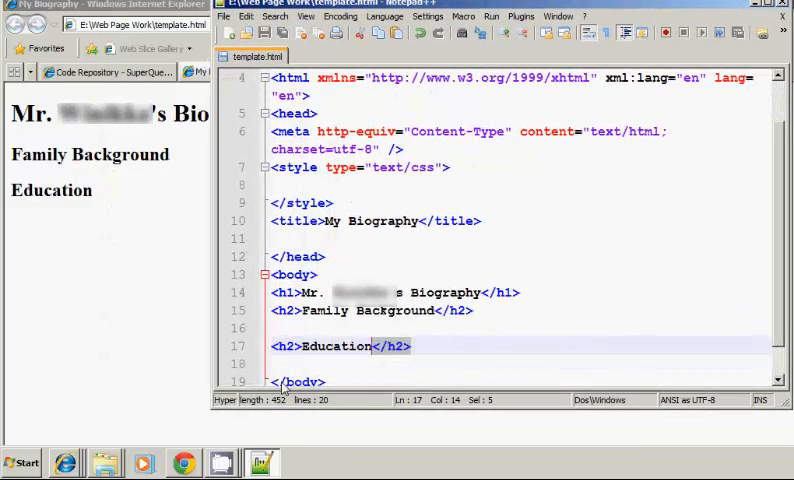
pyautogui.scroll(-3)
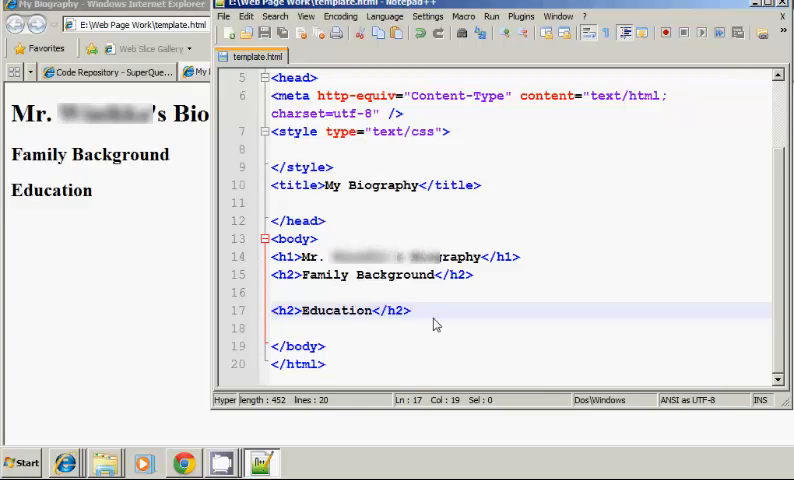
pyautogui.scroll(-3)
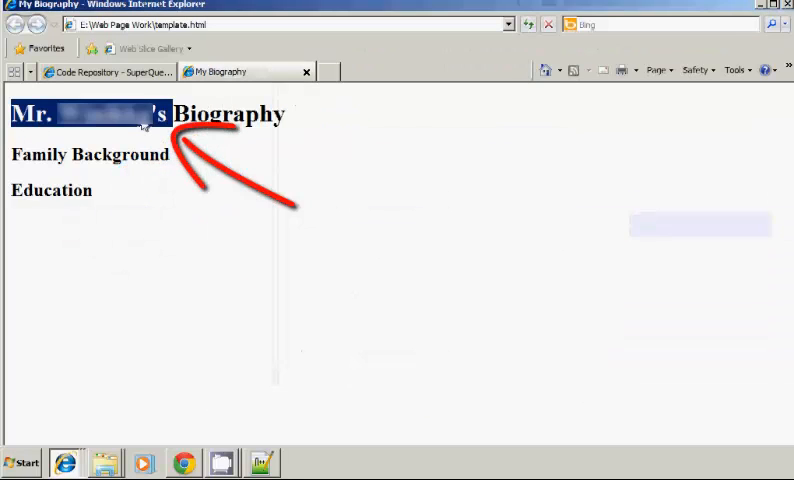
pyautogui.doubleClick(90, 154)
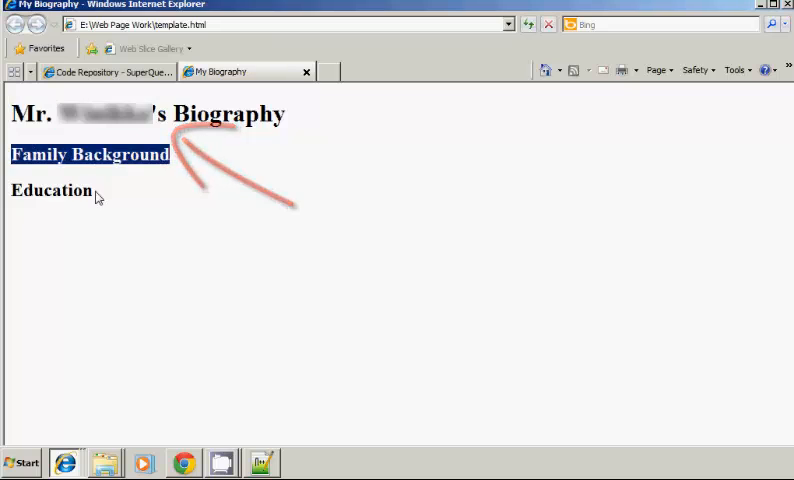
pyautogui.click(260, 462)
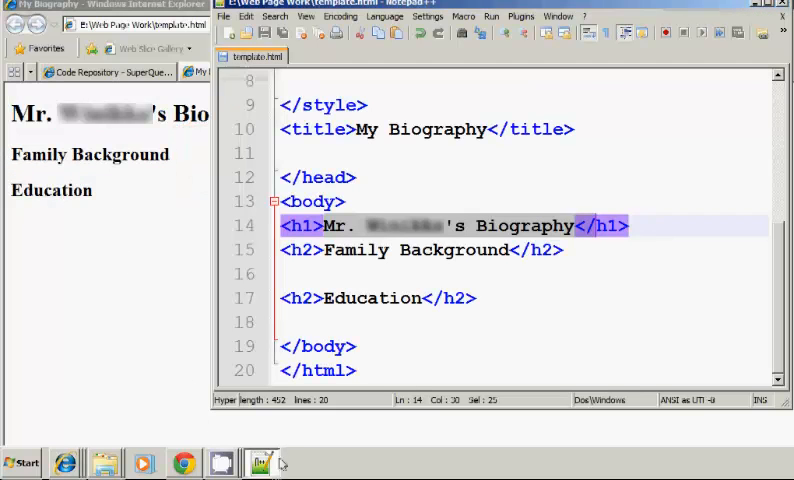
pyautogui.click(300, 298)
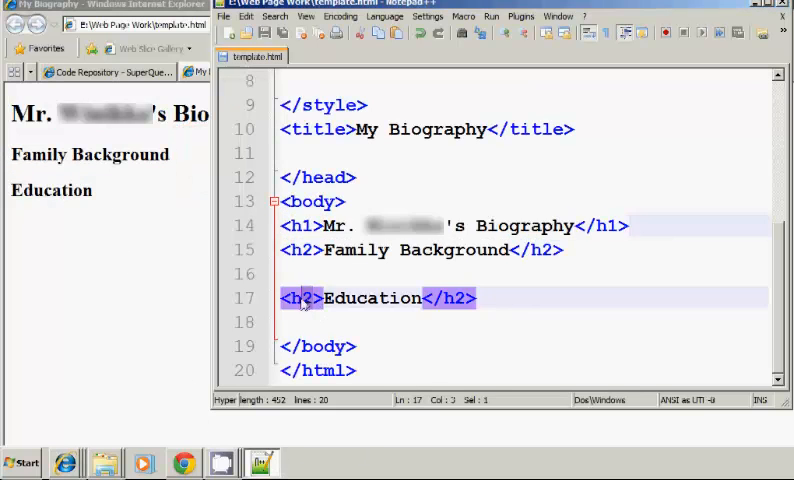
pyautogui.click(304, 224)
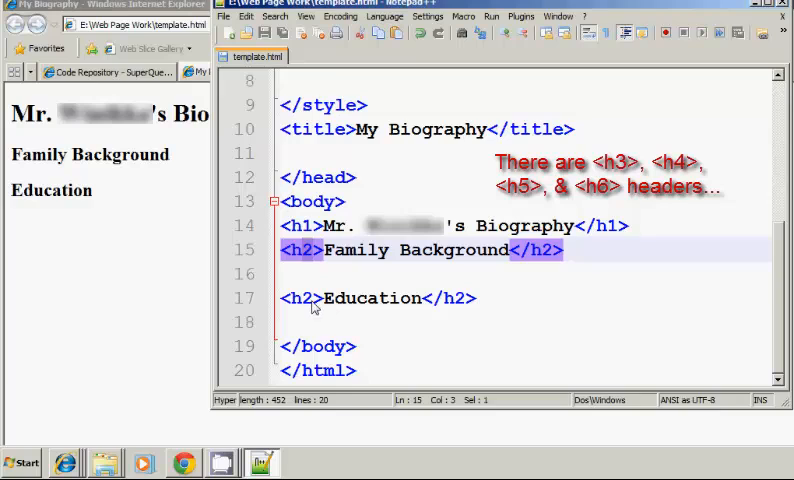
pyautogui.moveTo(282, 316)
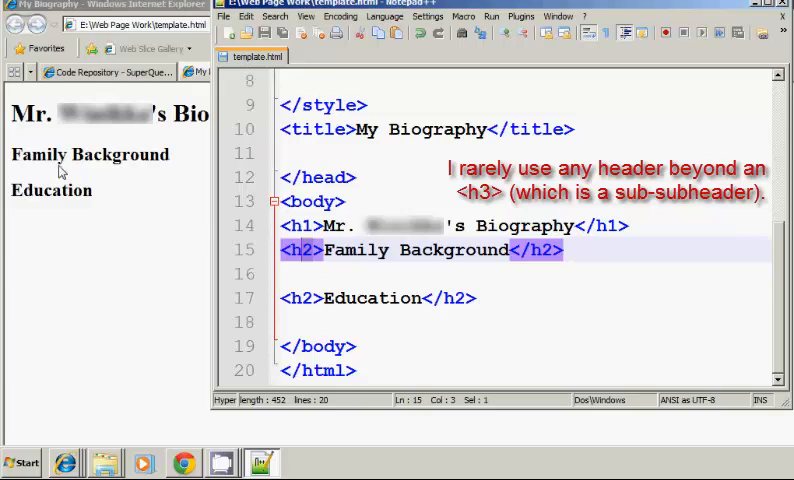
# Add a paragraph under Family Background: 'I was born a young child in Phoenix, Arizona.'.
pyautogui.click(220, 72)
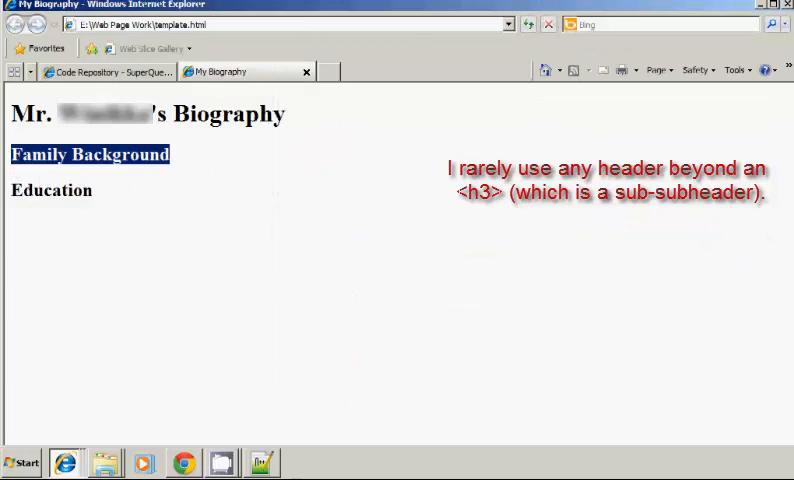
pyautogui.click(262, 462)
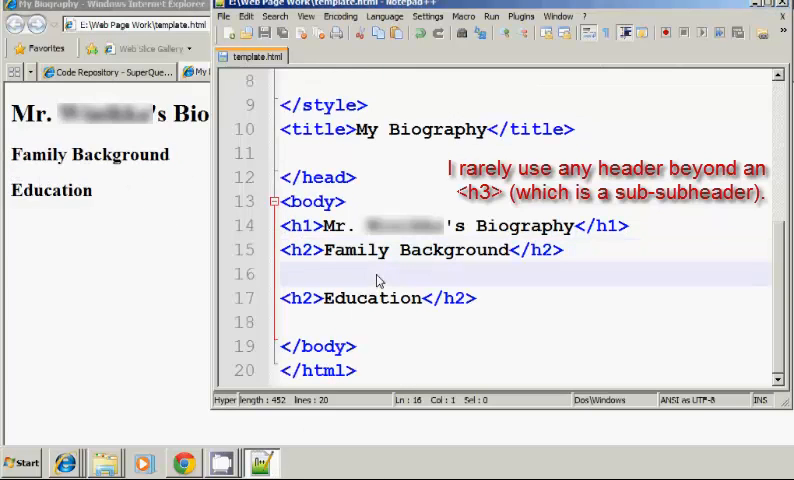
pyautogui.write('<')
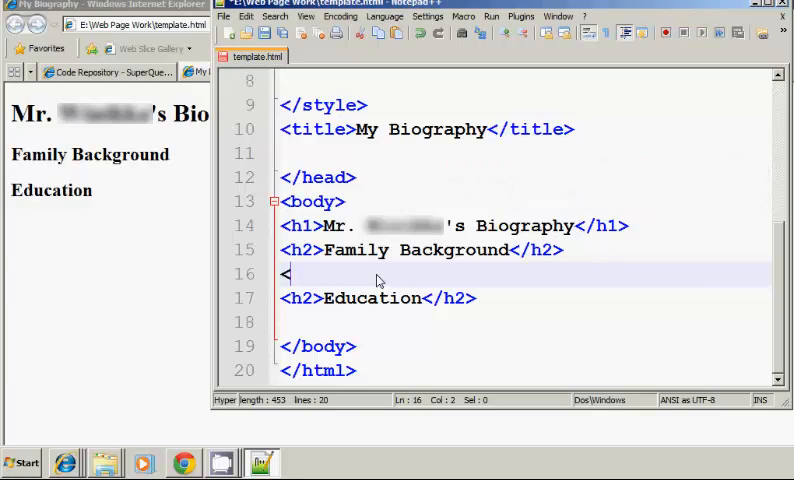
pyautogui.write('p>')
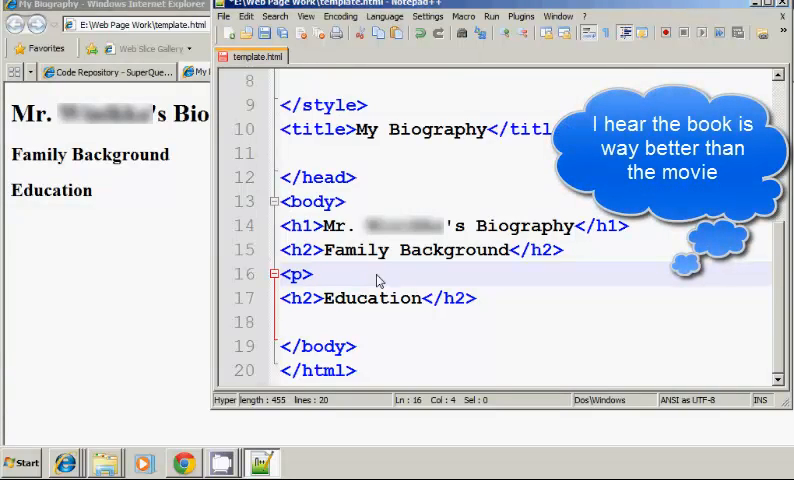
pyautogui.write('I was bo')
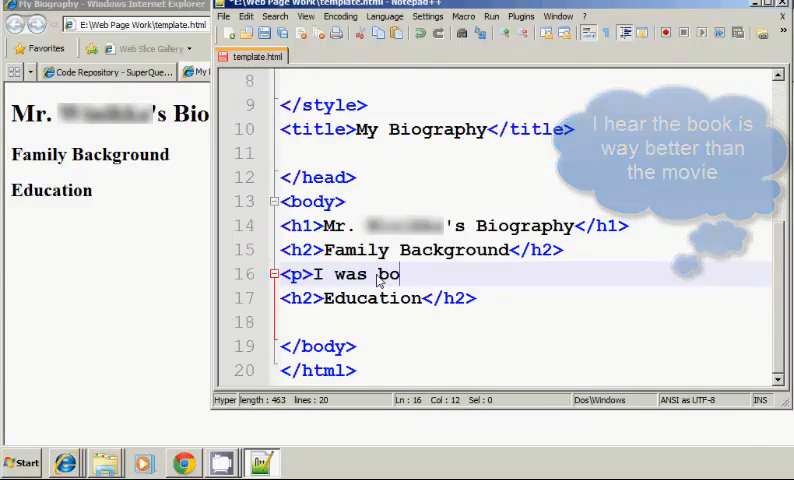
pyautogui.write('rn a you')
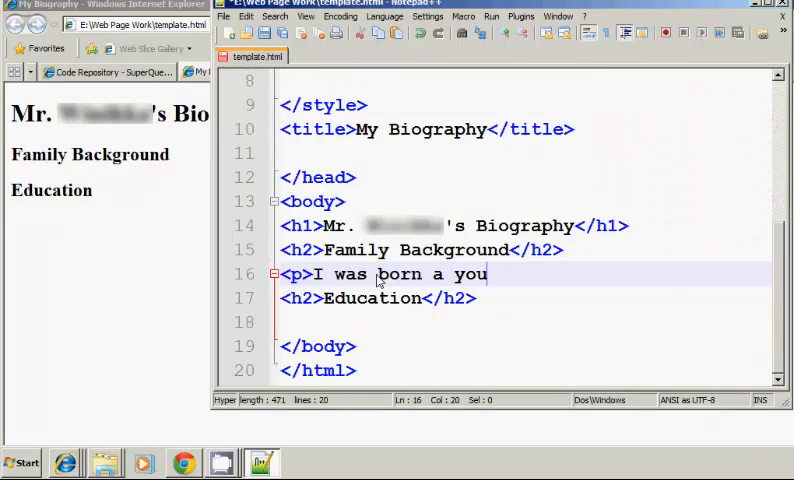
pyautogui.write('ng child in')
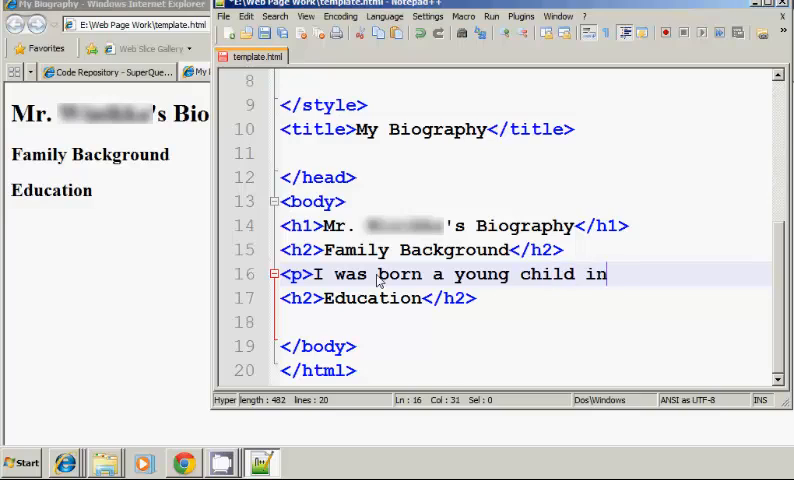
pyautogui.write('Ph')
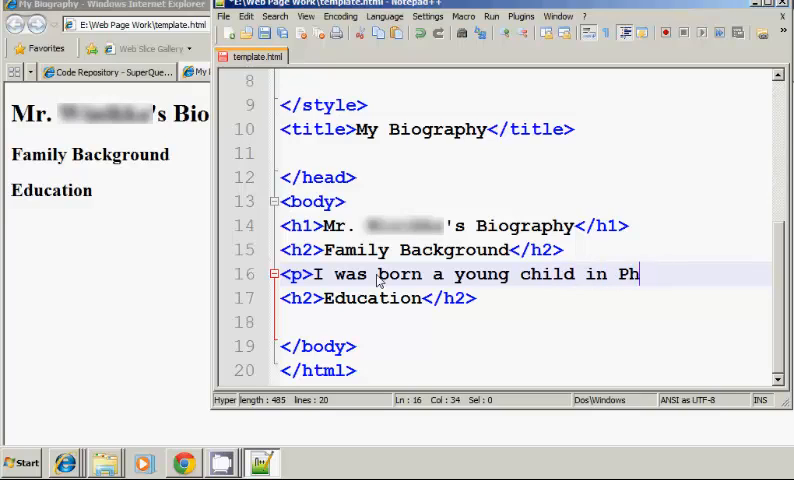
pyautogui.write('oenix')
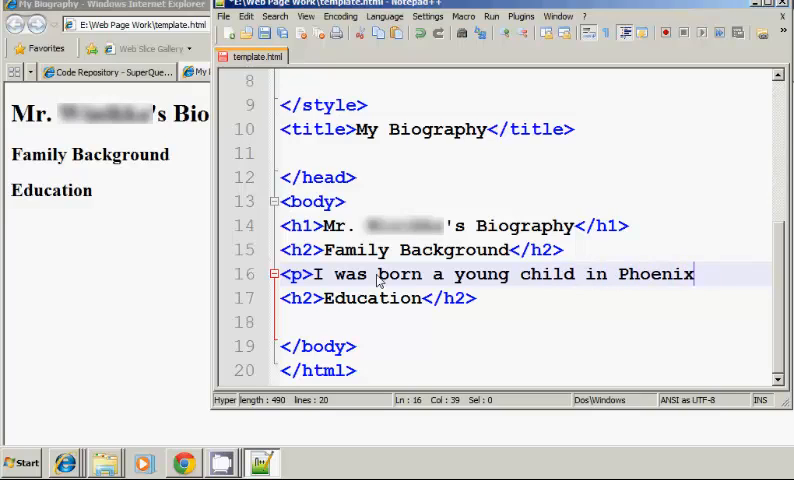
pyautogui.write(', Arizona')
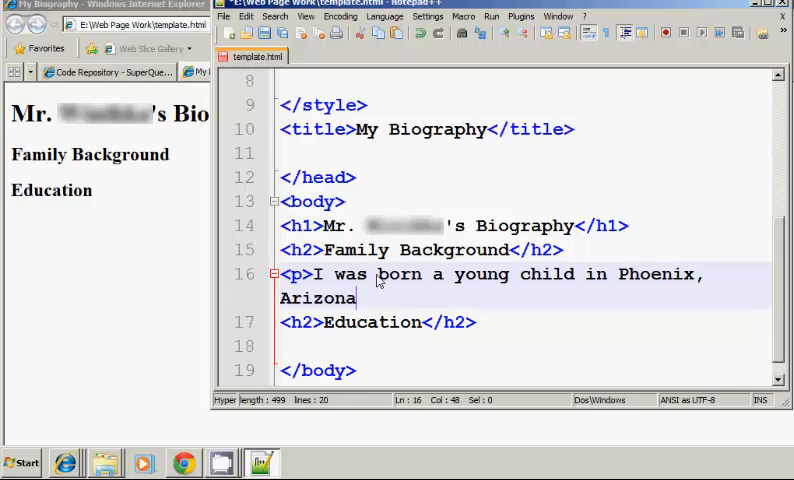
pyautogui.write('.</')
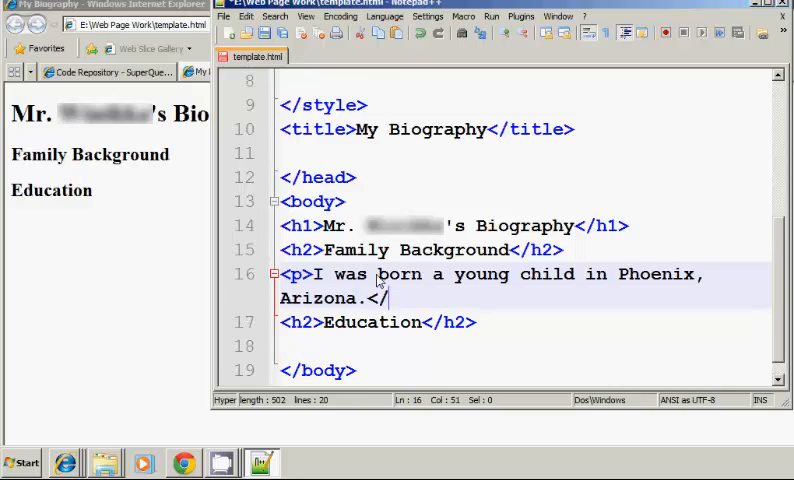
pyautogui.write('p>')
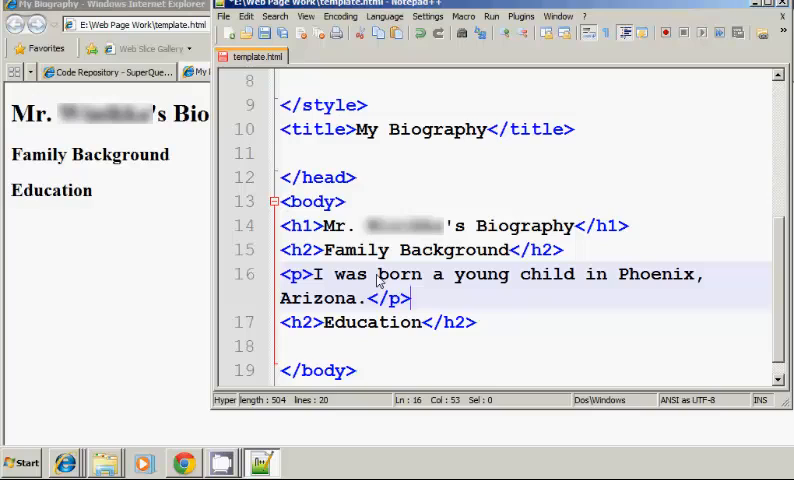
# Add a paragraph under Education about going to Ingleside Elementary school.
pyautogui.click(388, 344)
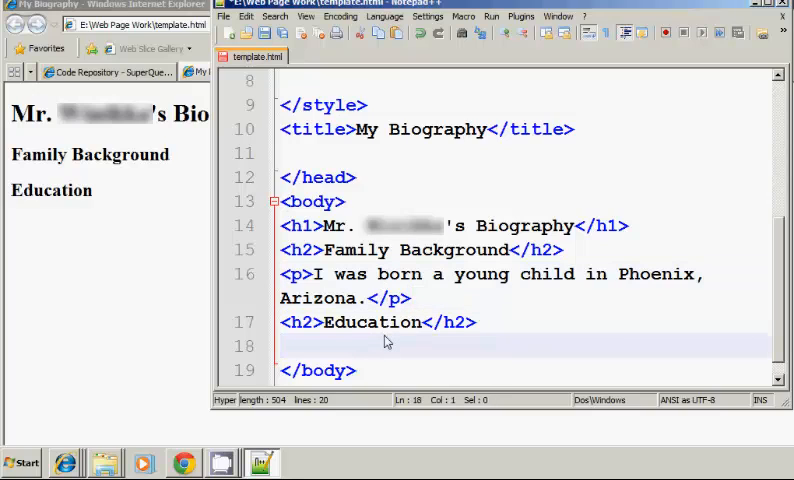
pyautogui.write('<p>')
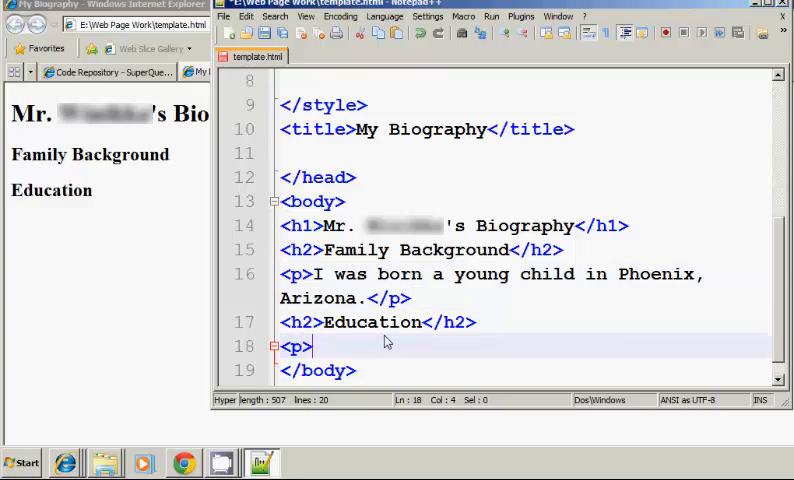
pyautogui.write('I went to')
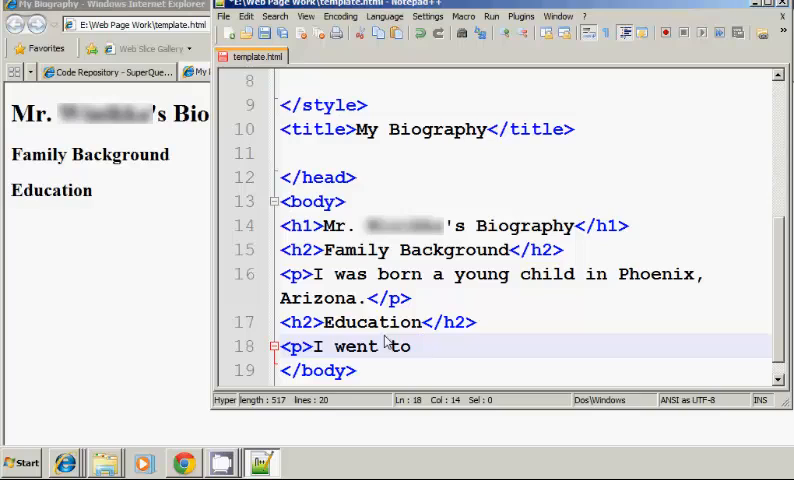
pyautogui.write('Ingleside Elementary')
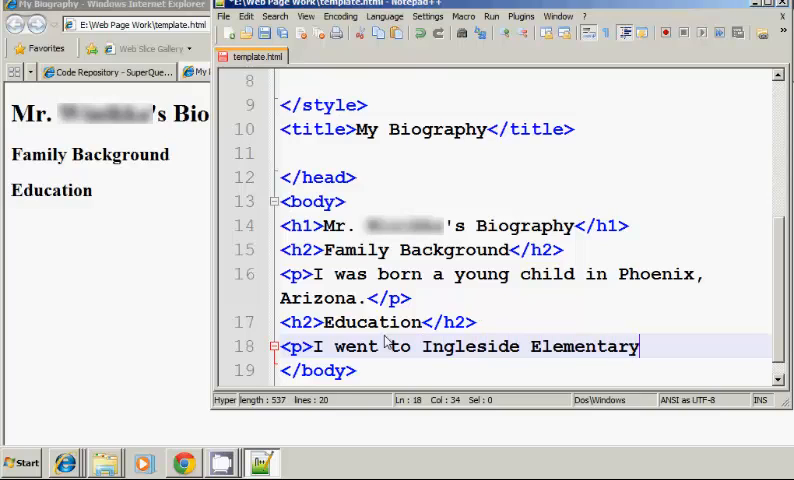
pyautogui.write('school.')
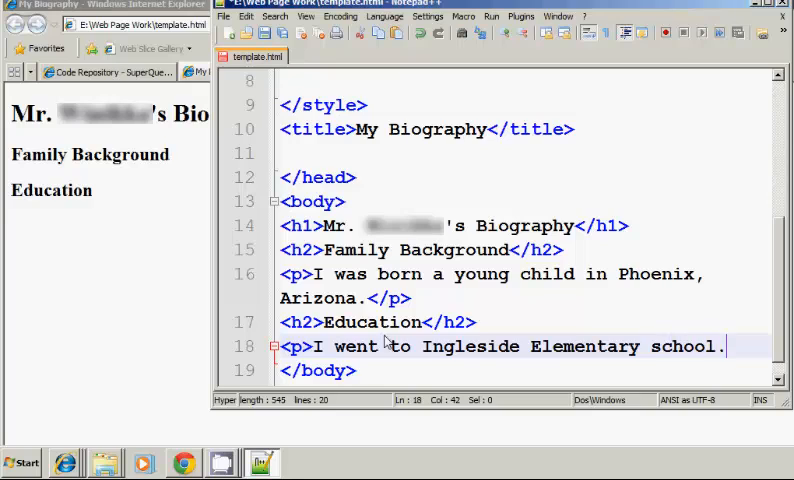
pyautogui.write('</p>')
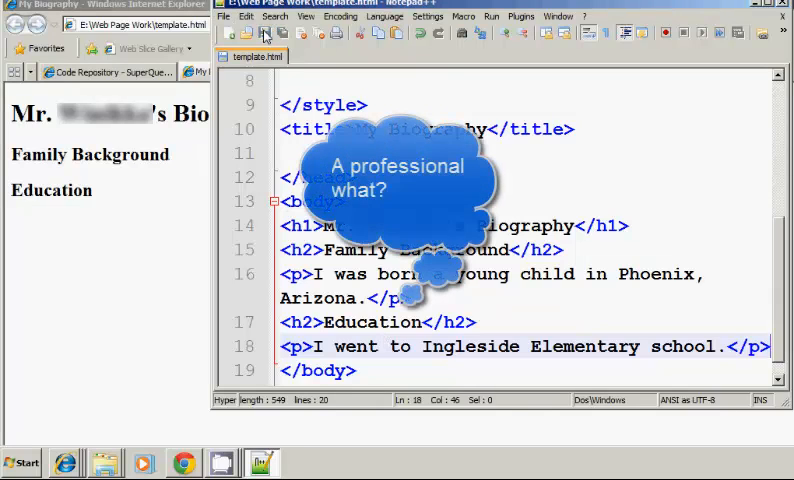
pyautogui.moveTo(228, 96)
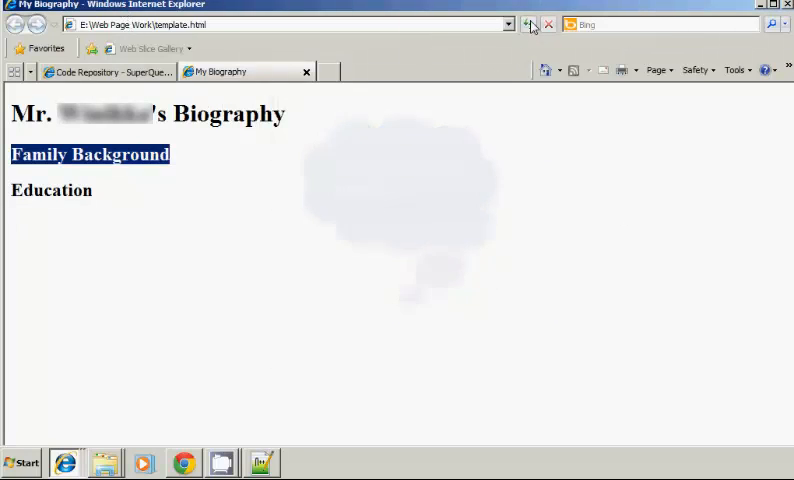
# Reload the page in Internet Explorer to show both new paragraphs under their headings.
pyautogui.click(528, 24)
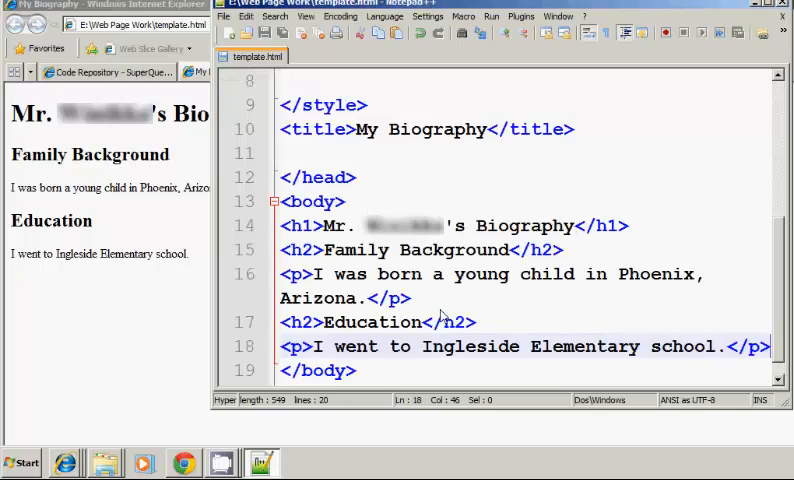
pyautogui.scroll(-3)
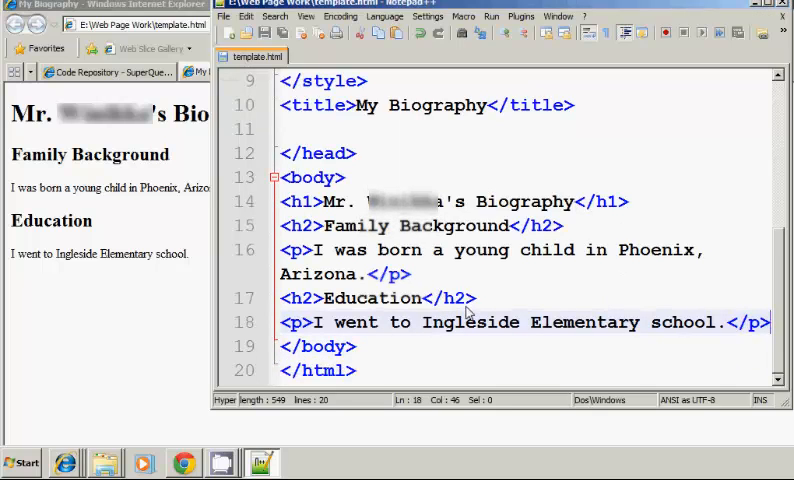
pyautogui.scroll(3)
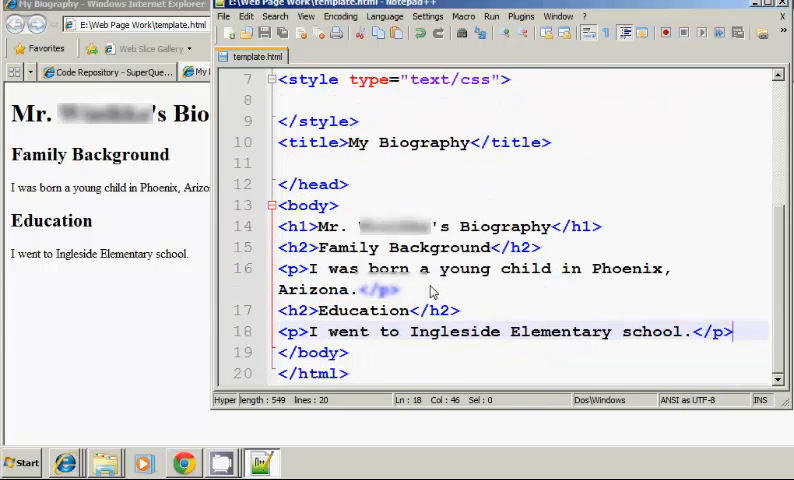
pyautogui.click(300, 226)
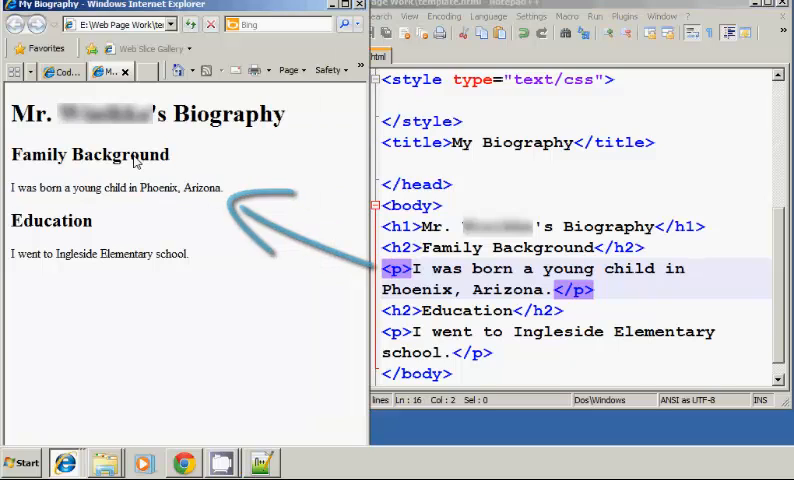
pyautogui.doubleClick(88, 154)
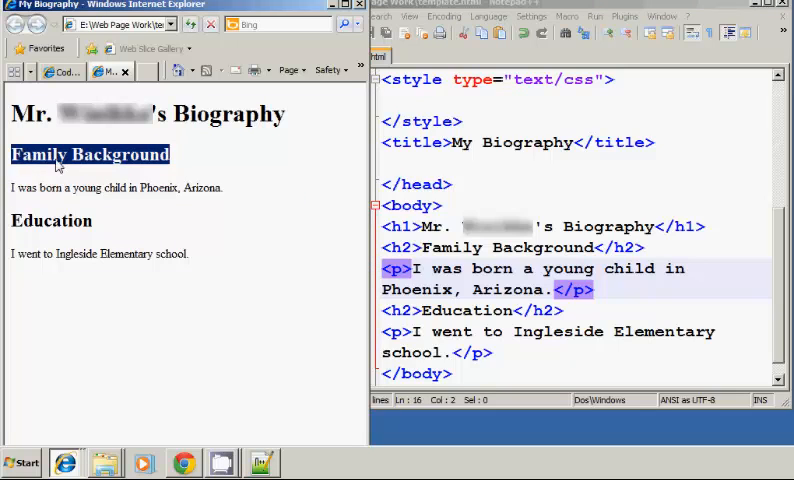
pyautogui.moveTo(576, 344)
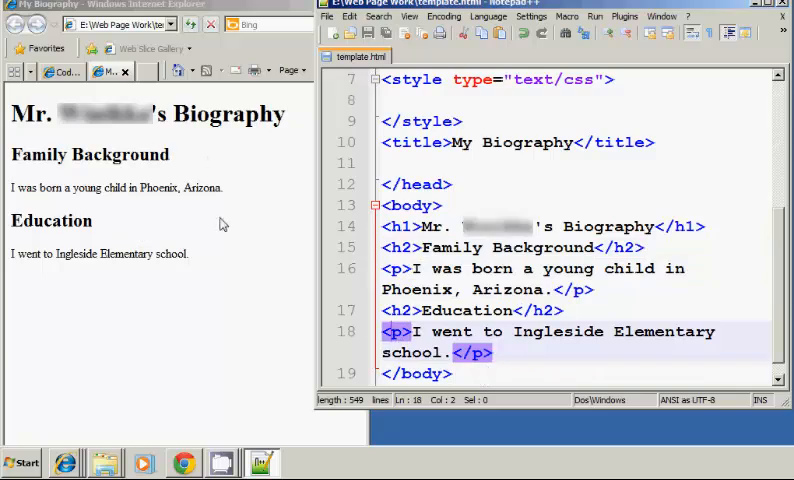
pyautogui.moveTo(224, 232)
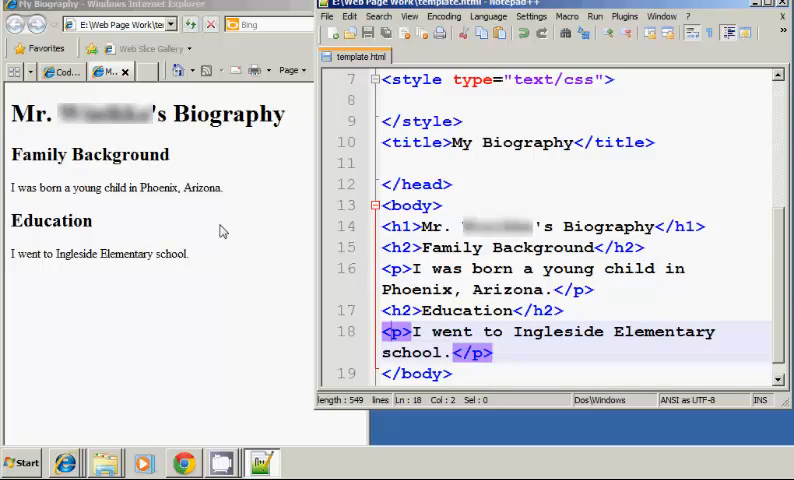